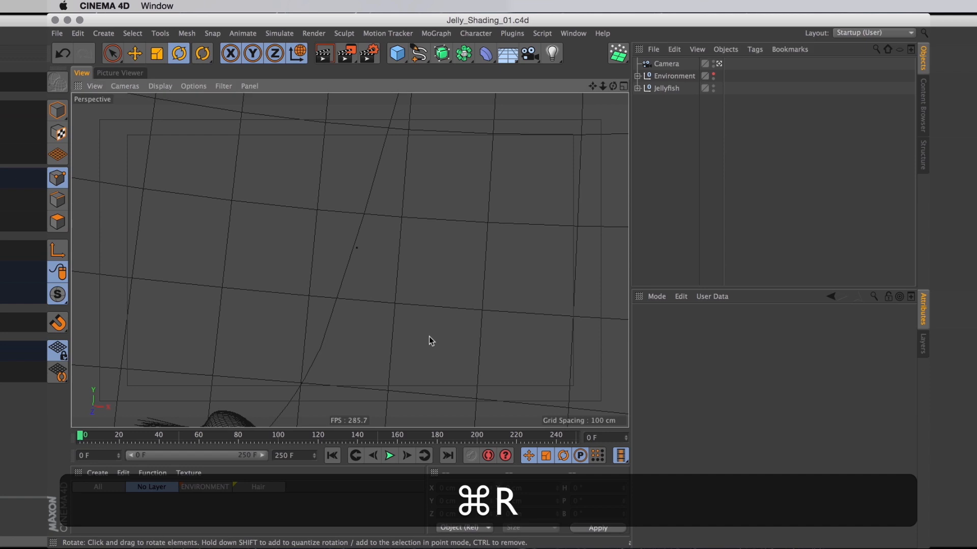
Step: Render a quick preview, expand the Jellyfish null, and select the Edge, Tenties and Long hair objects
key("cmd+r")
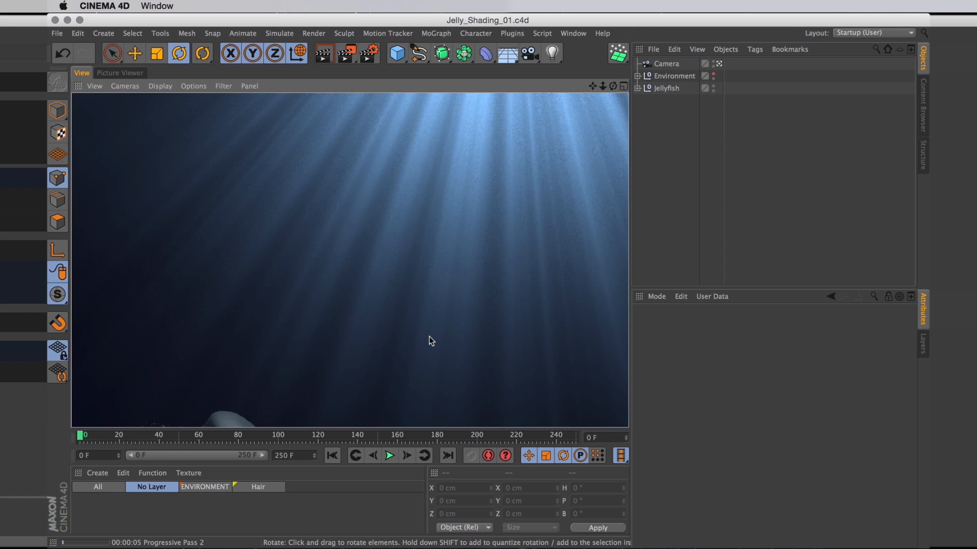
mouse_move(652, 102)
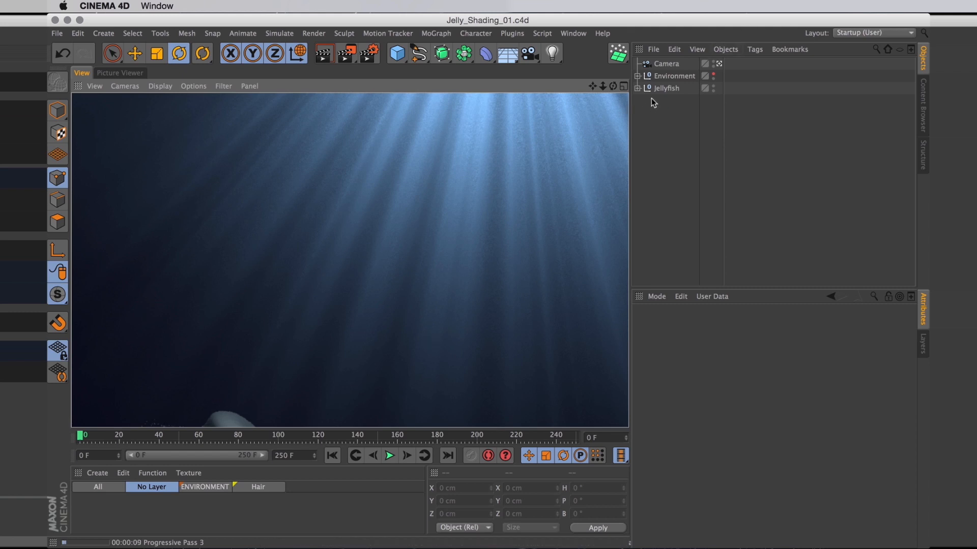
left_click(389, 456)
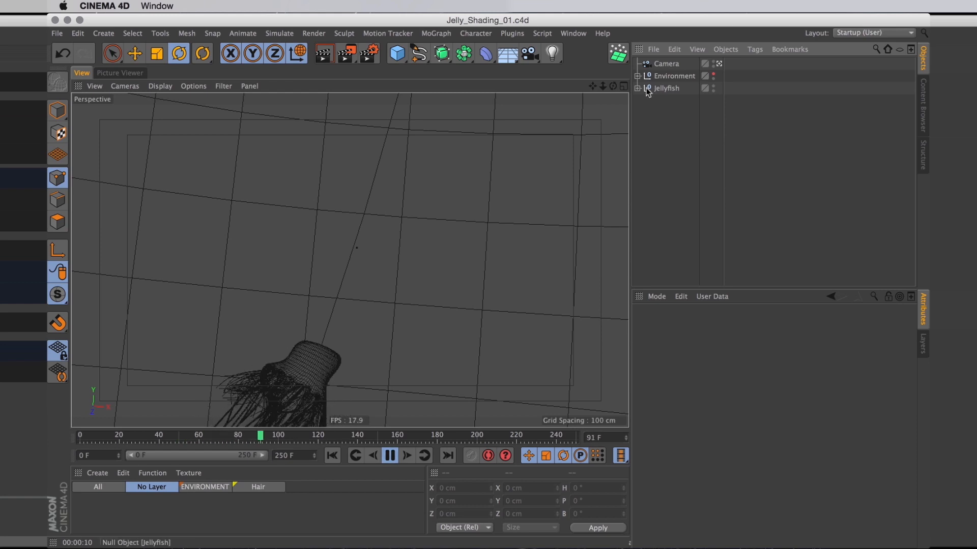
left_click(638, 88)
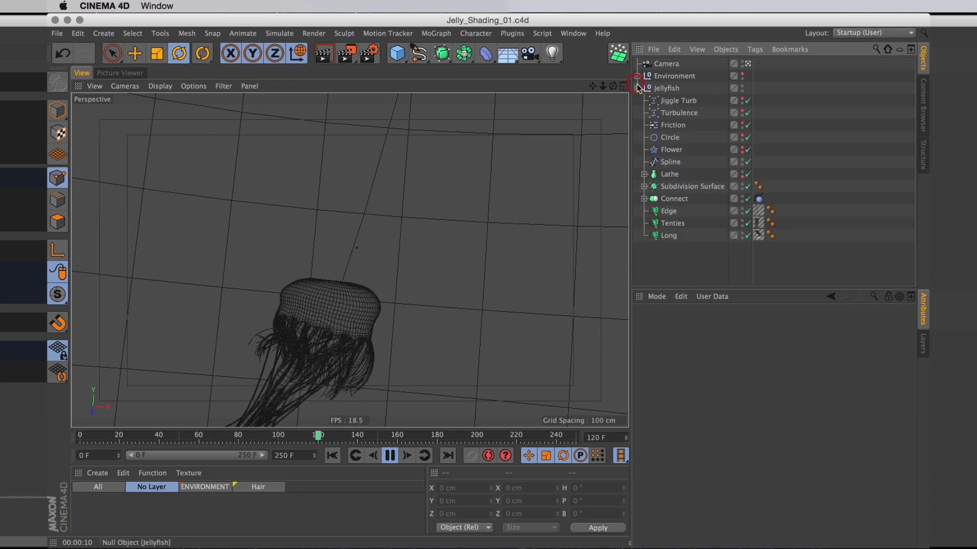
left_click(669, 211)
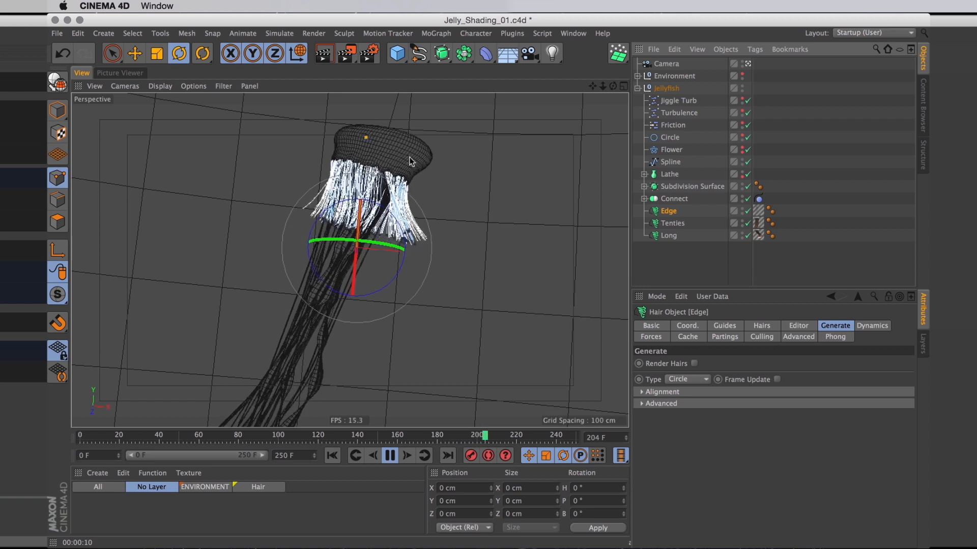
left_click(672, 223)
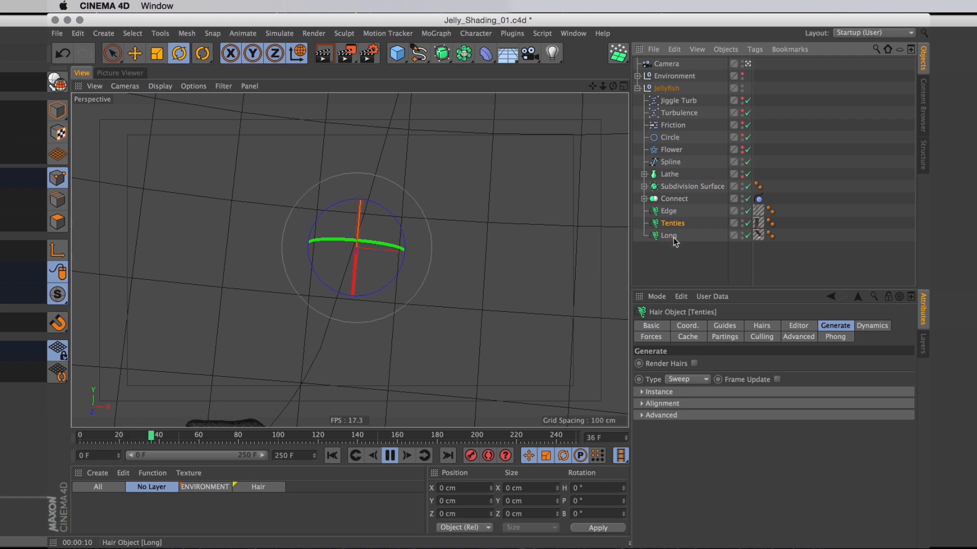
left_click(669, 235)
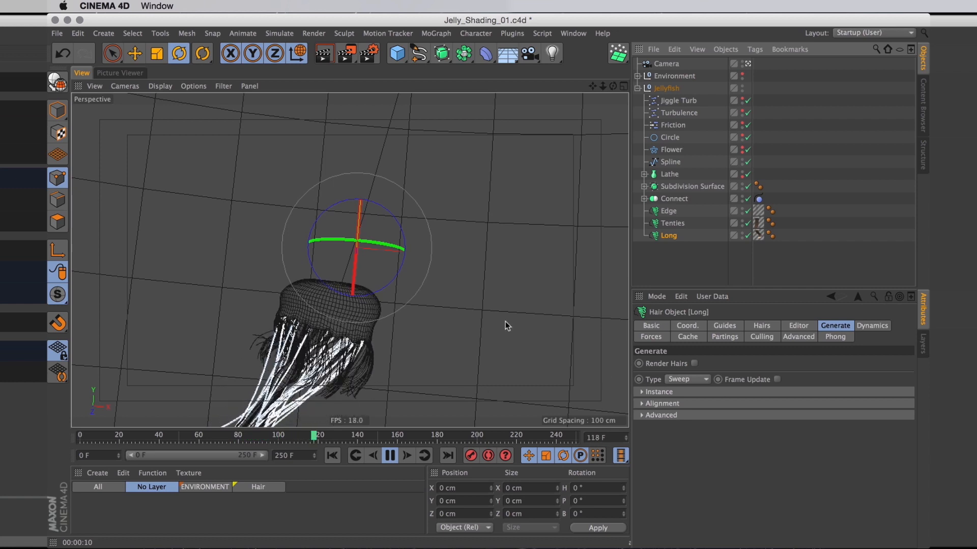
Step: Play the jellyfish animation and return to the 3D scene view
left_click(406, 456)
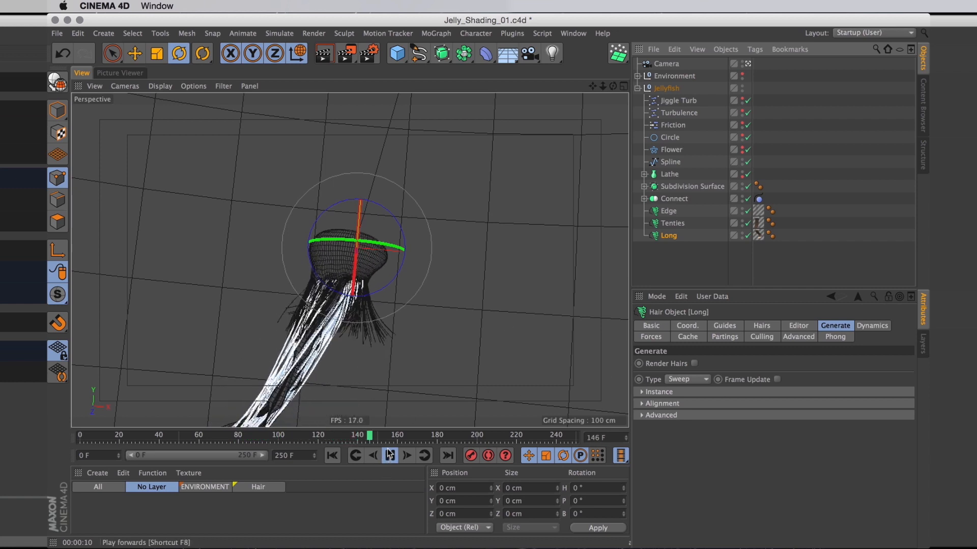
left_click(389, 455)
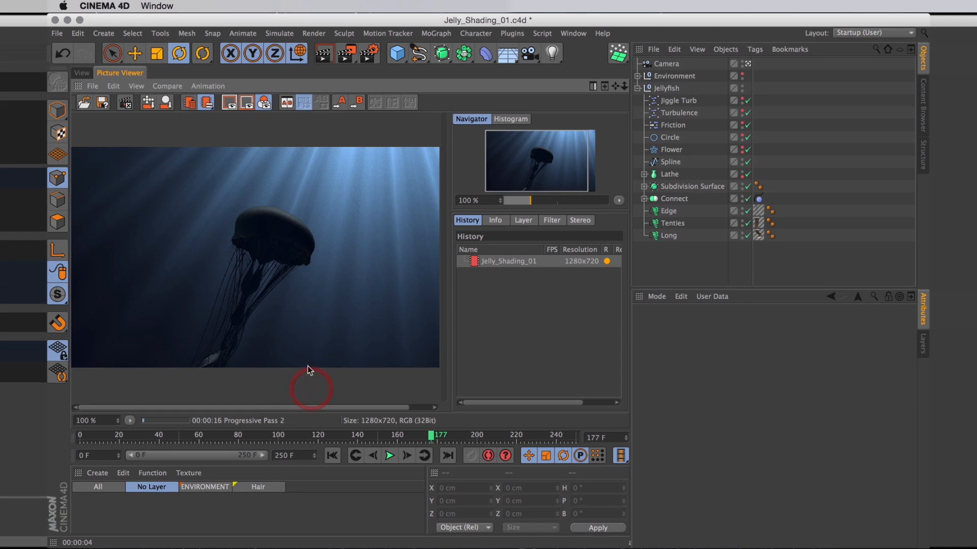
left_click(81, 73)
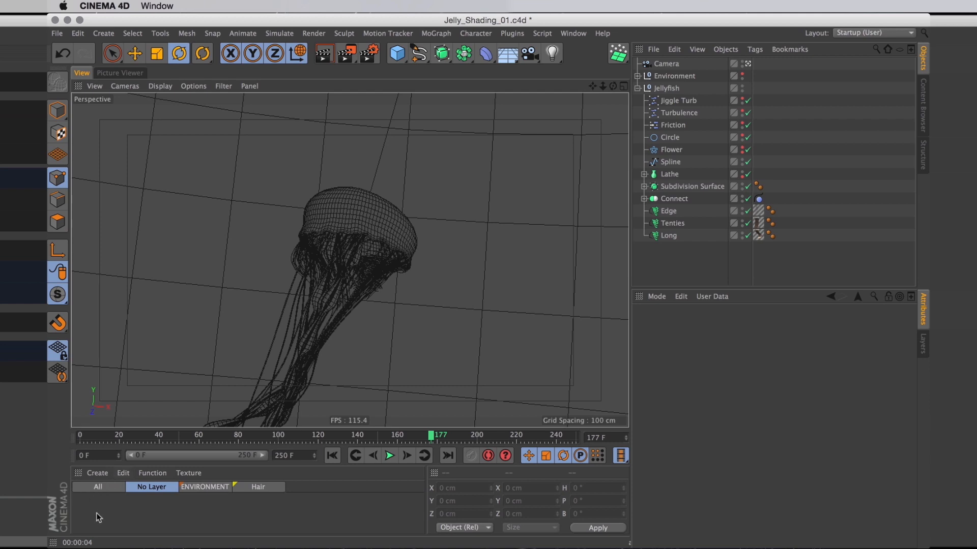
Step: Create a new material and set its colour to pure white
double_click(84, 507)
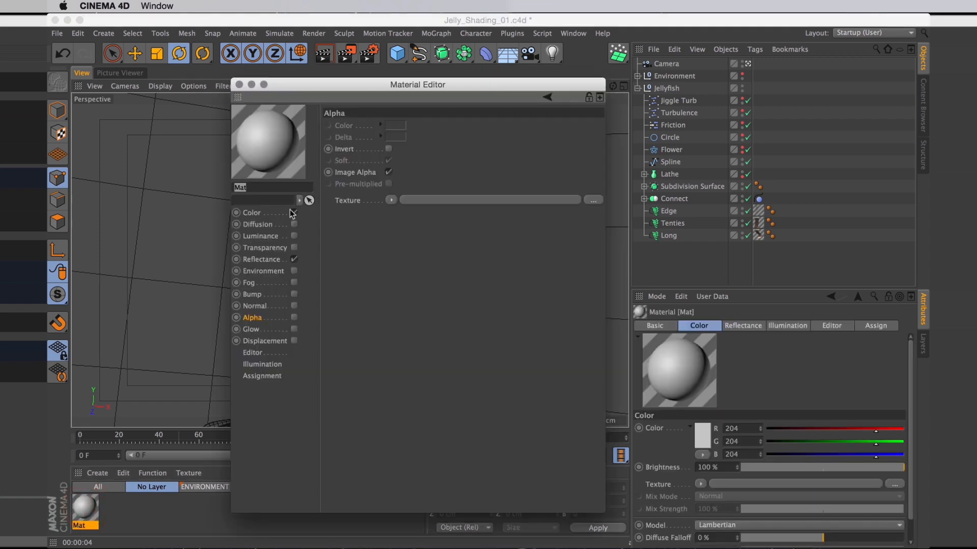
left_click(251, 213)
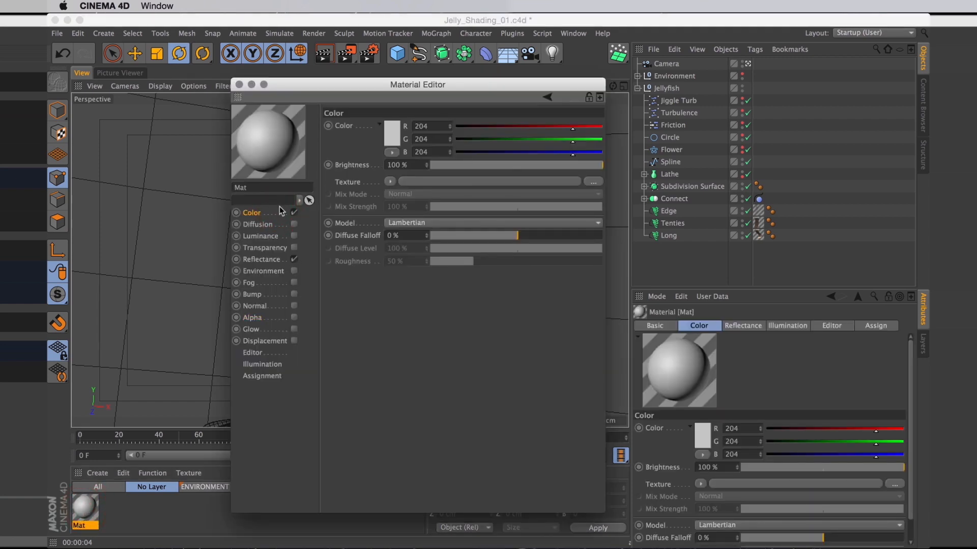
left_click(392, 126)
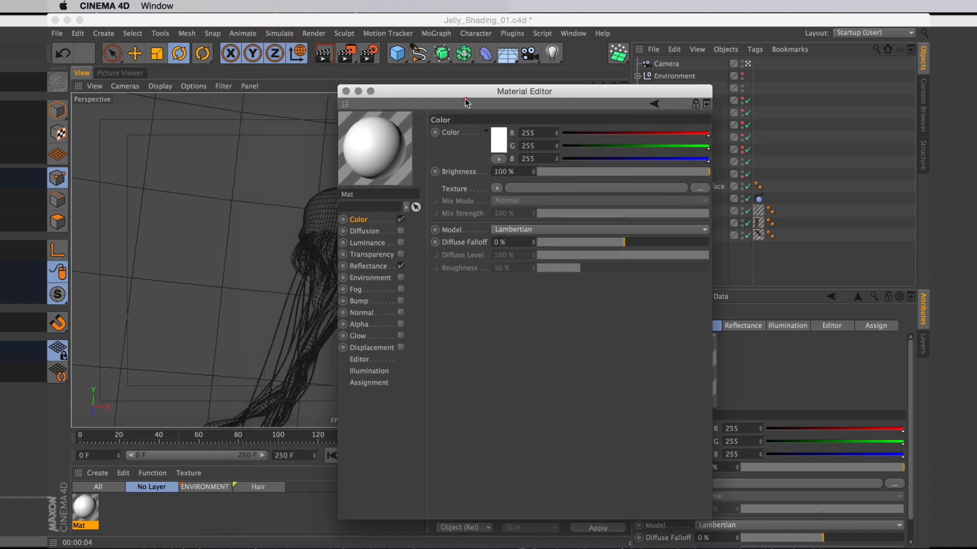
left_click_drag(464, 91, 626, 73)
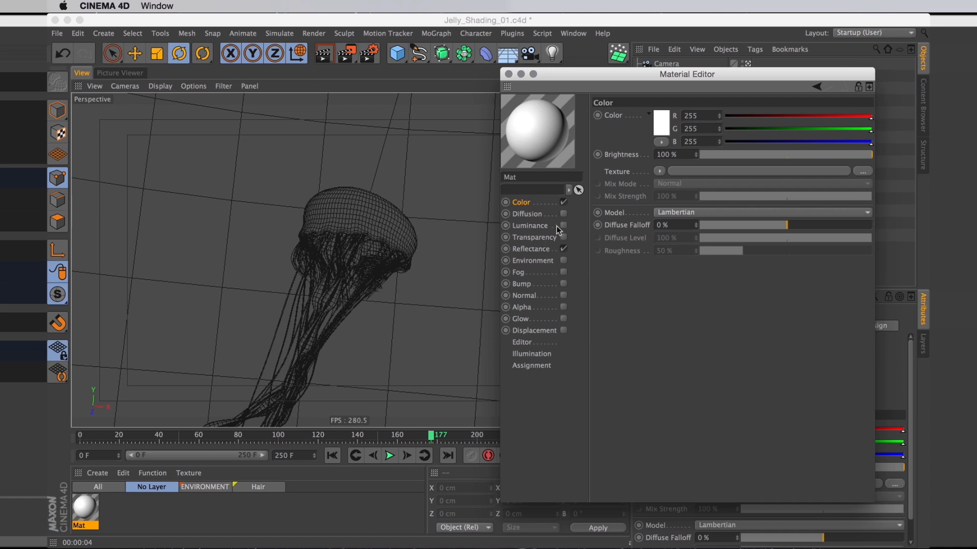
mouse_move(556, 225)
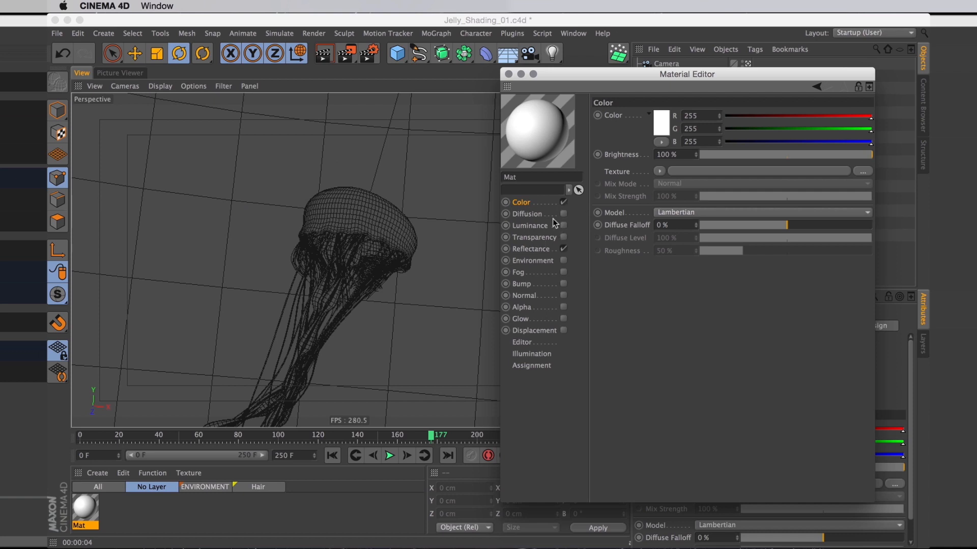
Step: Enable transparency on the material and select the transparency value for replacement
left_click(533, 237)
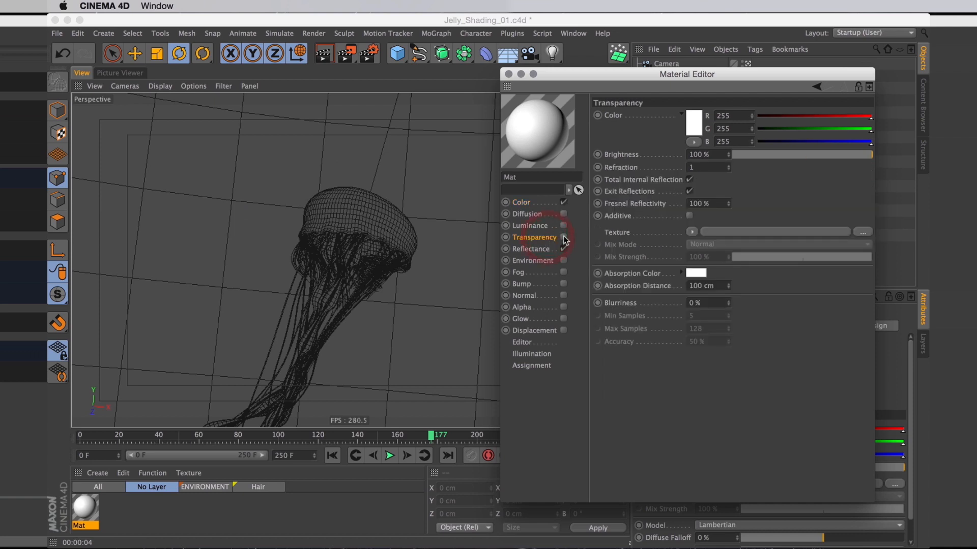
left_click(562, 249)
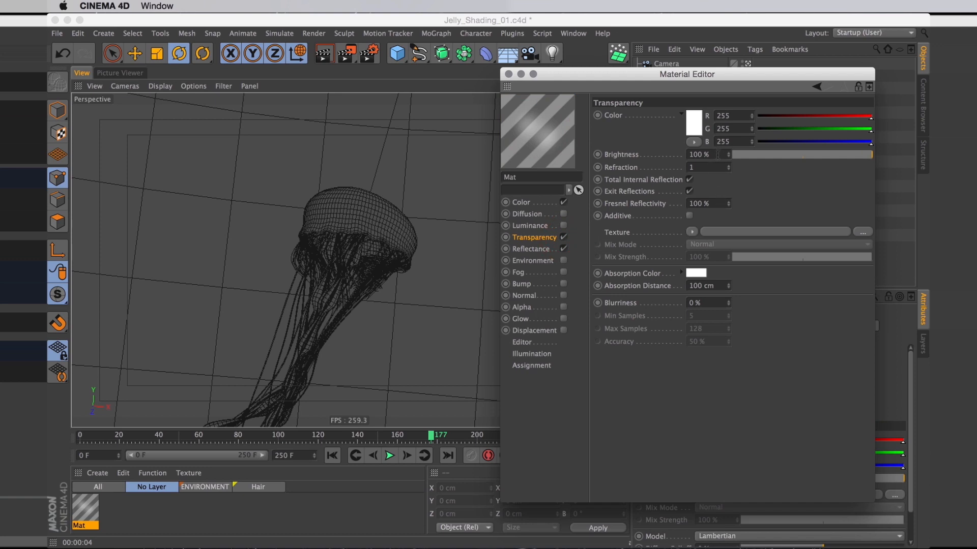
triple_click(699, 155)
type("98")
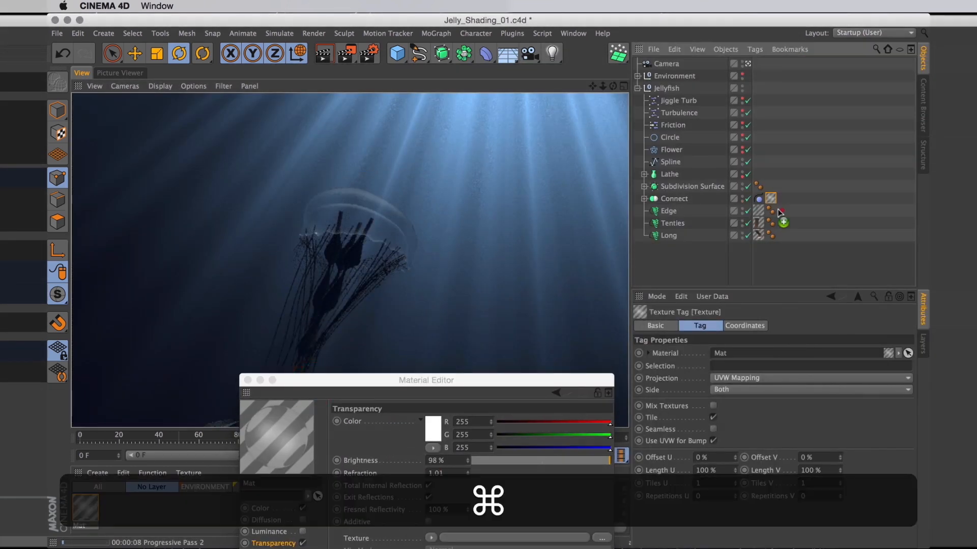
Step: Re-render the translucent jellyfish preview and choose a Layer shader as the transparency texture
key("cmd+r")
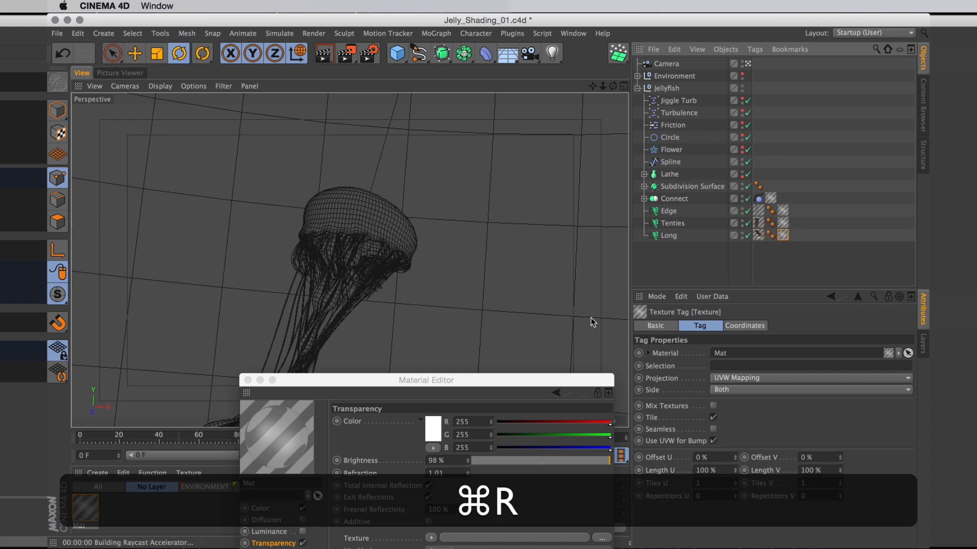
key("cmd+r")
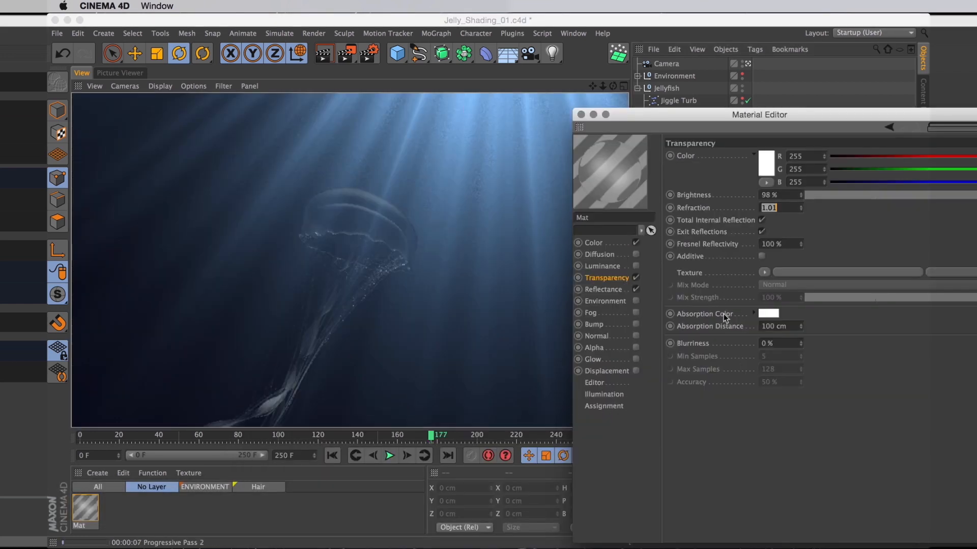
left_click(764, 272)
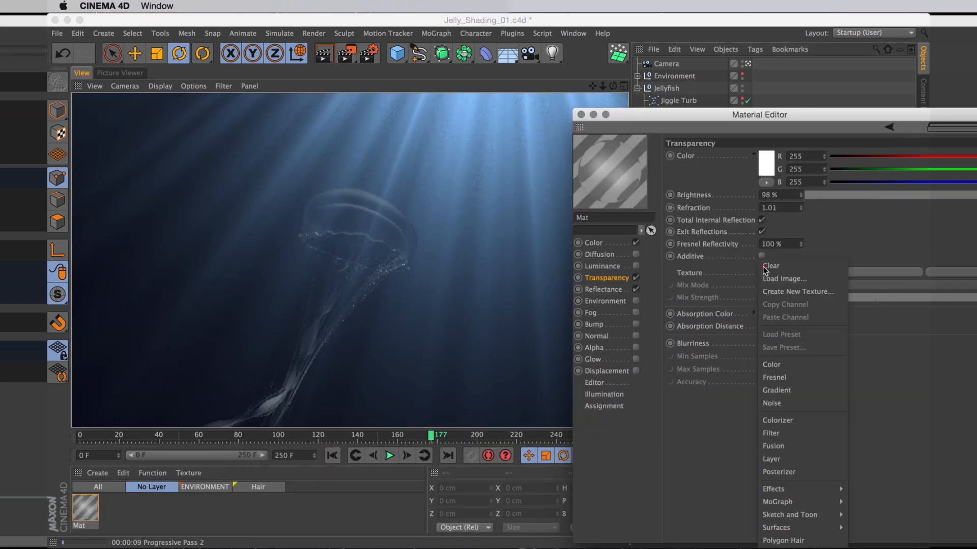
left_click(771, 266)
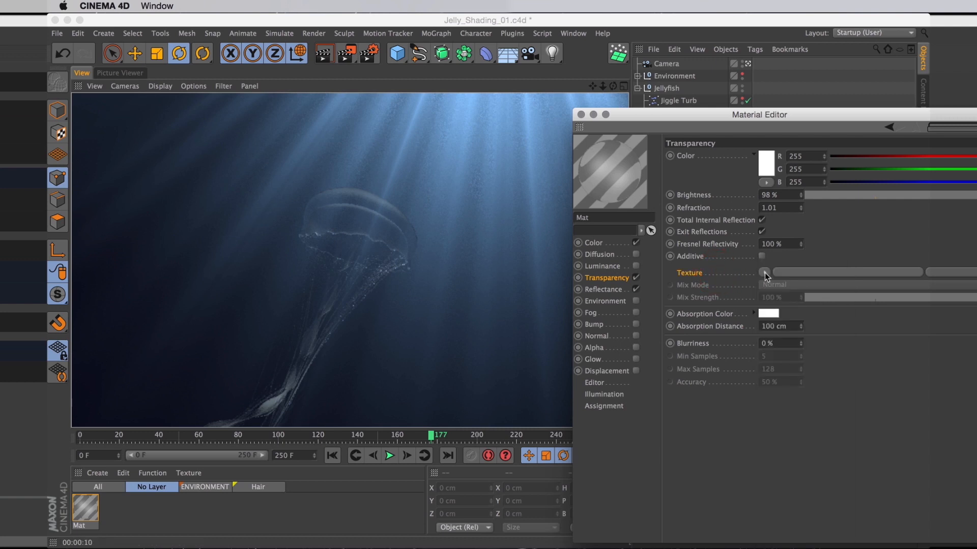
Step: Add a Fresnel layer to the Layer shader and set one gradient stop to light grey
left_click(668, 272)
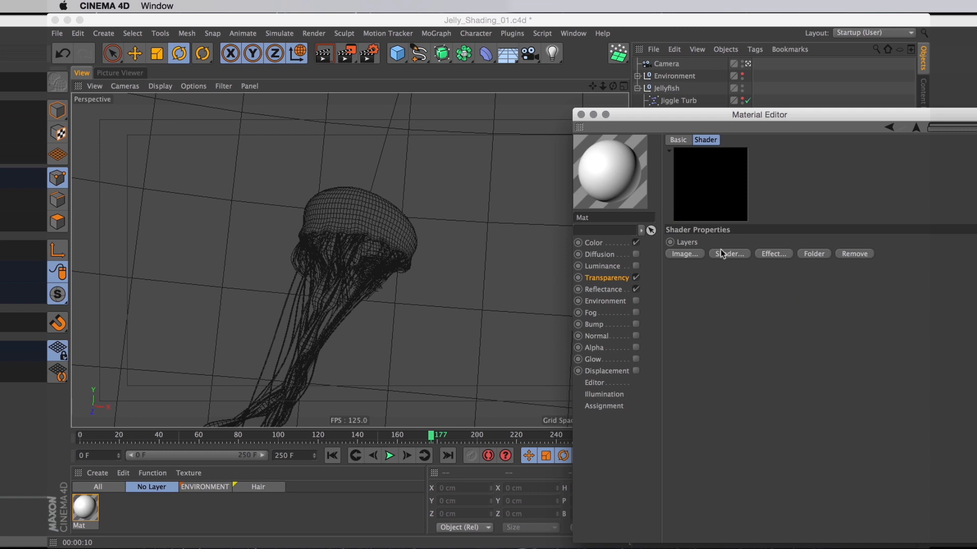
left_click(728, 253)
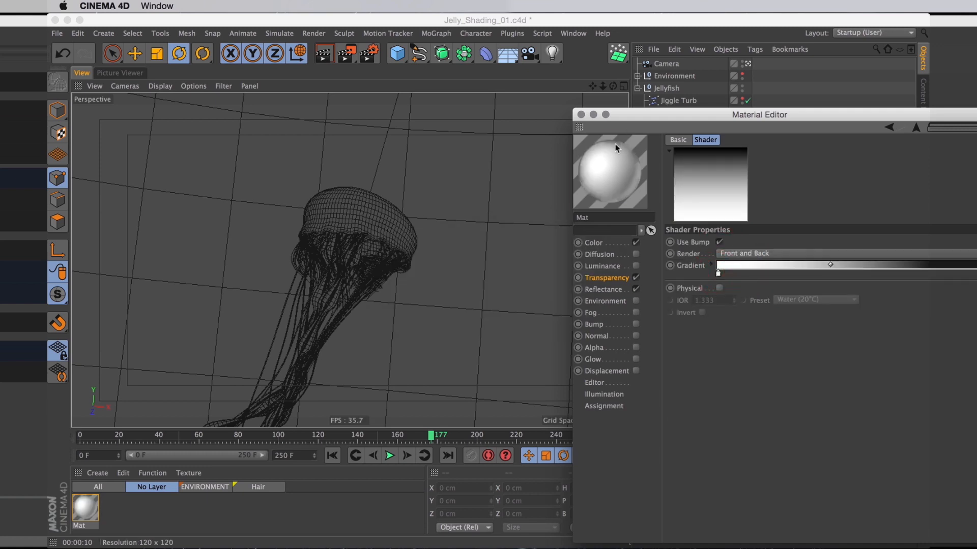
mouse_move(641, 163)
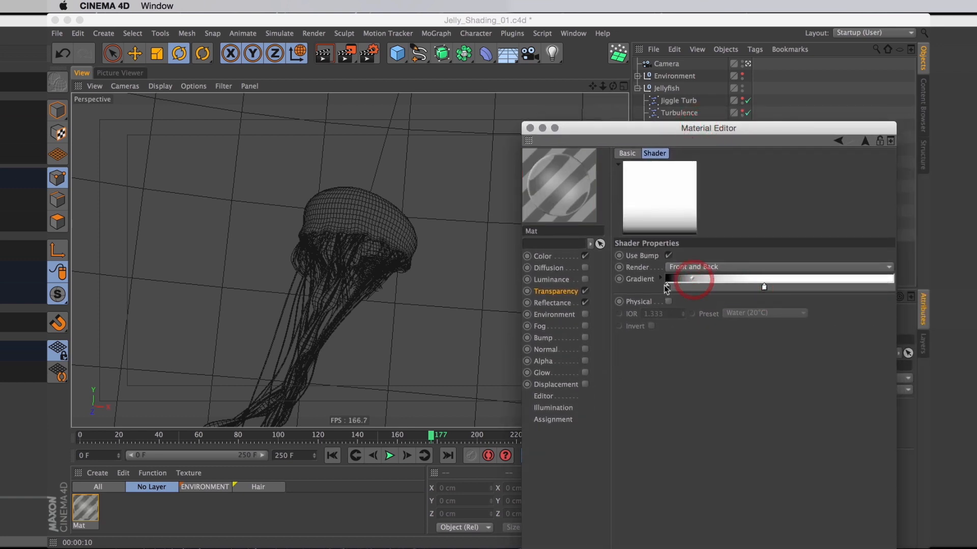
left_click(691, 278)
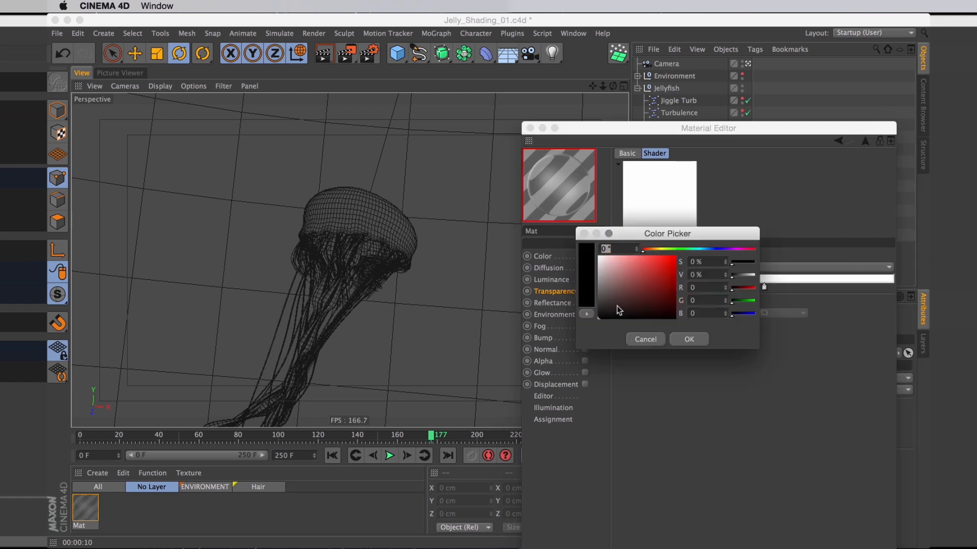
left_click(635, 283)
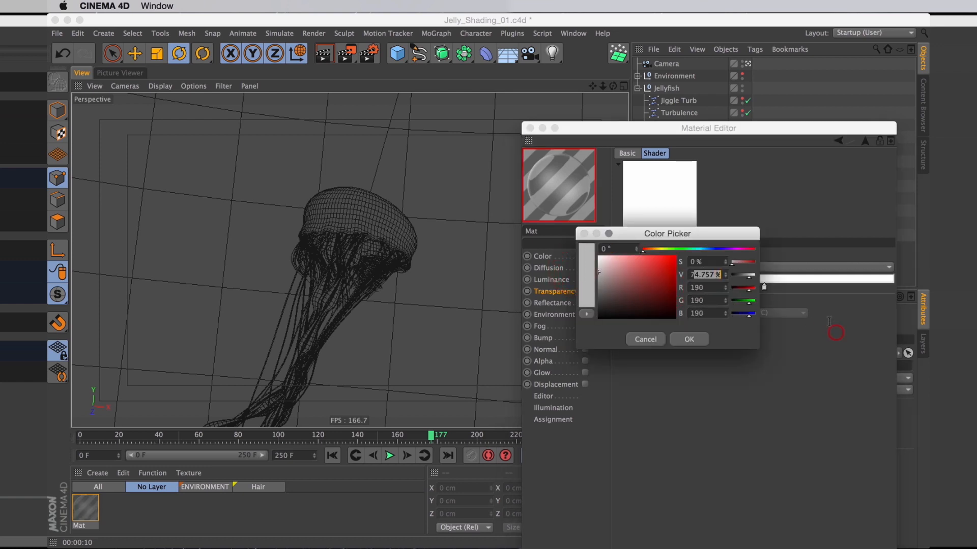
left_click(688, 339)
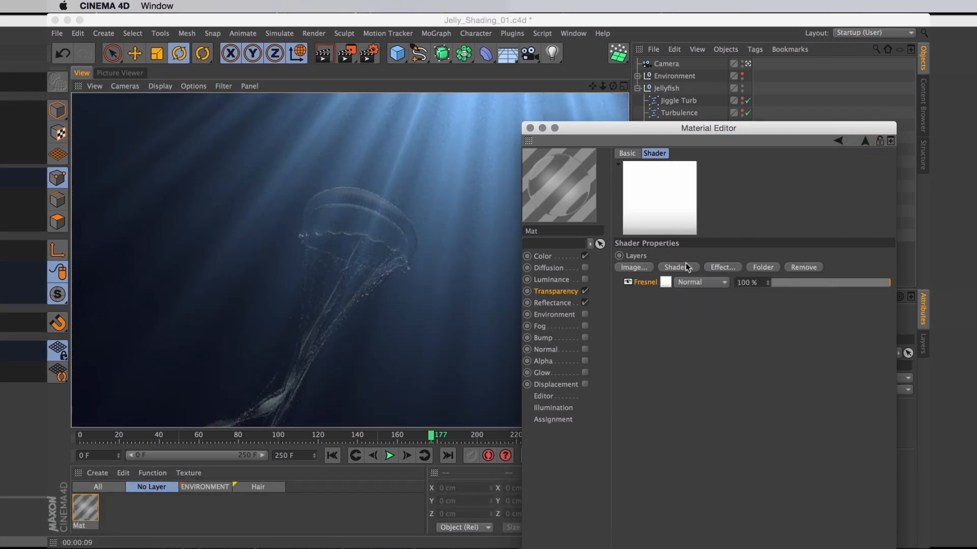
Step: Add a Noise layer above the Fresnel, set it to Voronoi, and close the Material Editor
left_click(676, 267)
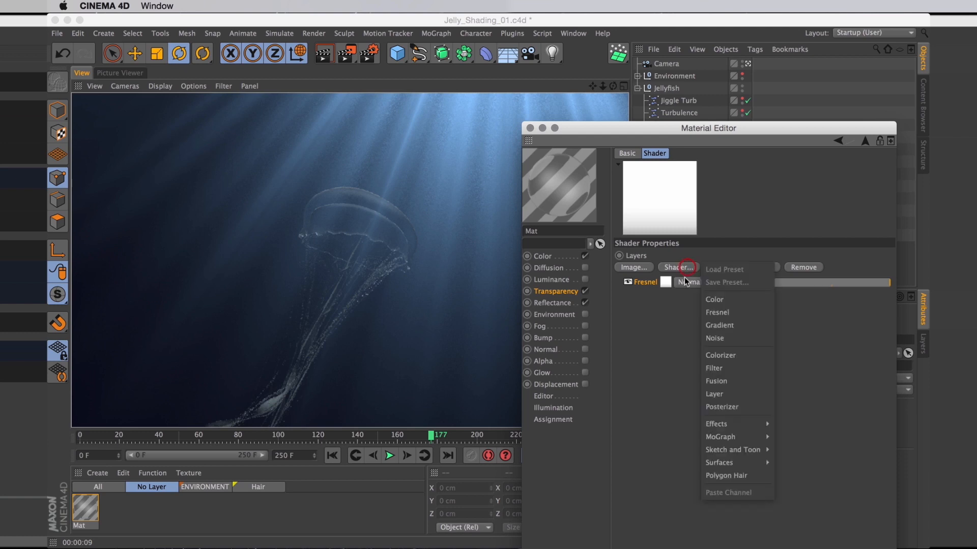
left_click(714, 338)
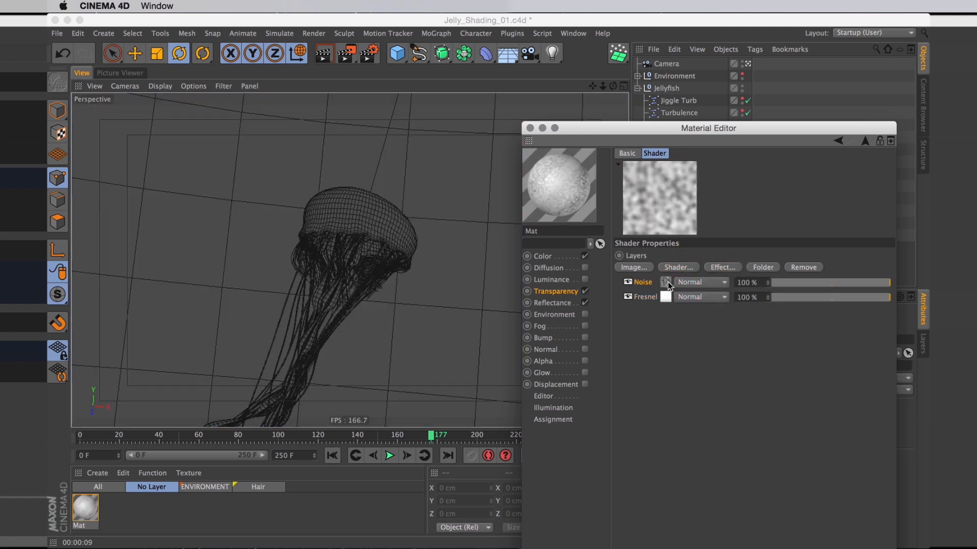
left_click(665, 282)
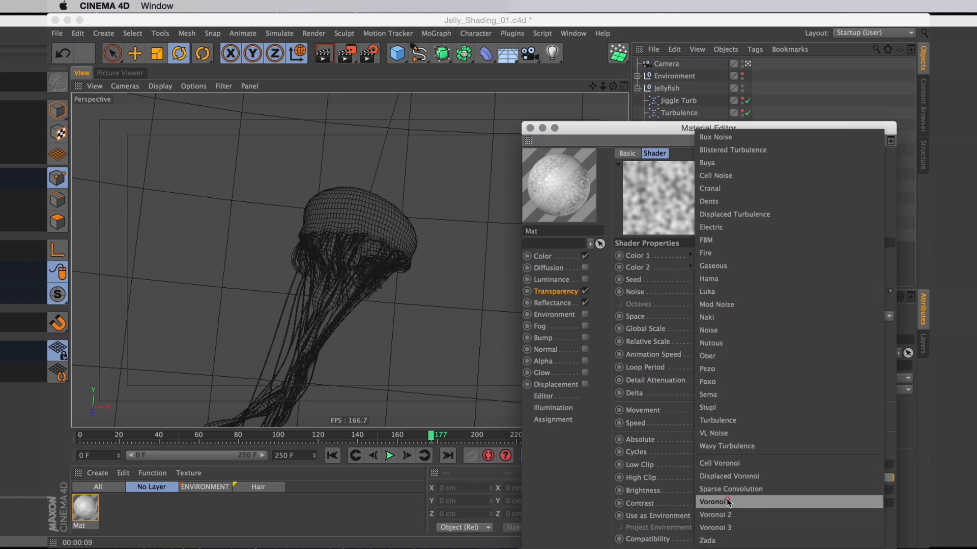
left_click(715, 501)
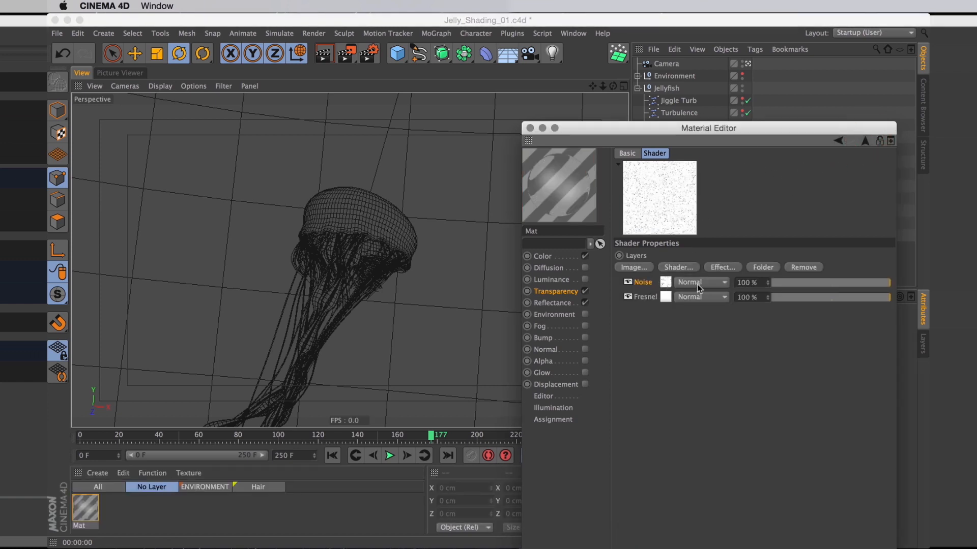
left_click(699, 282)
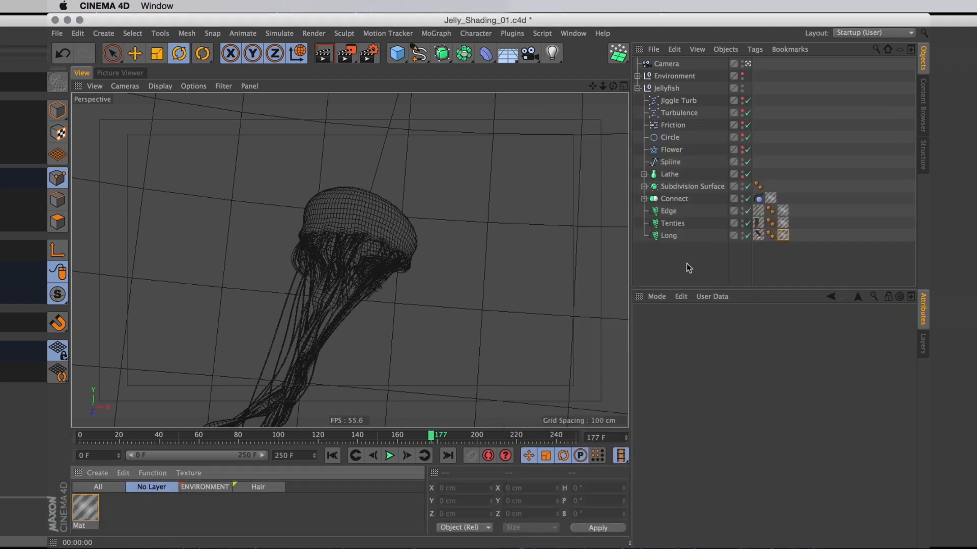
Step: Render the noise-layered jellyfish with Shift+R, then go back to the View tab
key("shift+r")
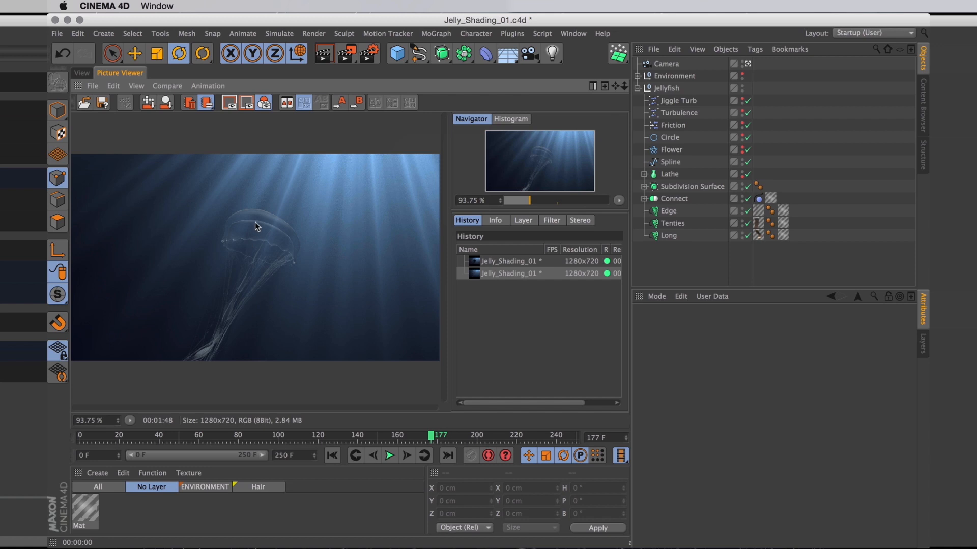
left_click(82, 73)
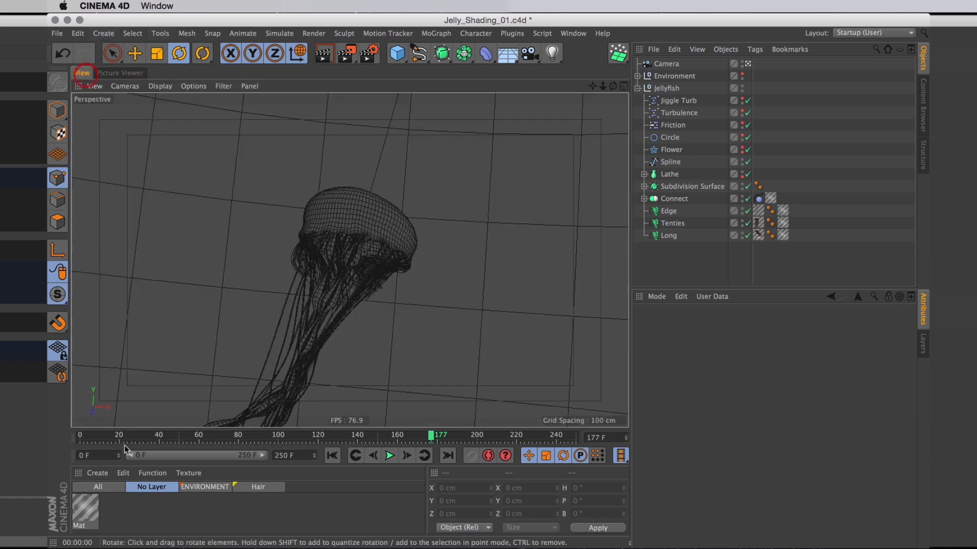
Step: Open the material for editing and toggle the default specular layer in Reflectance
double_click(86, 511)
type("Jelly")
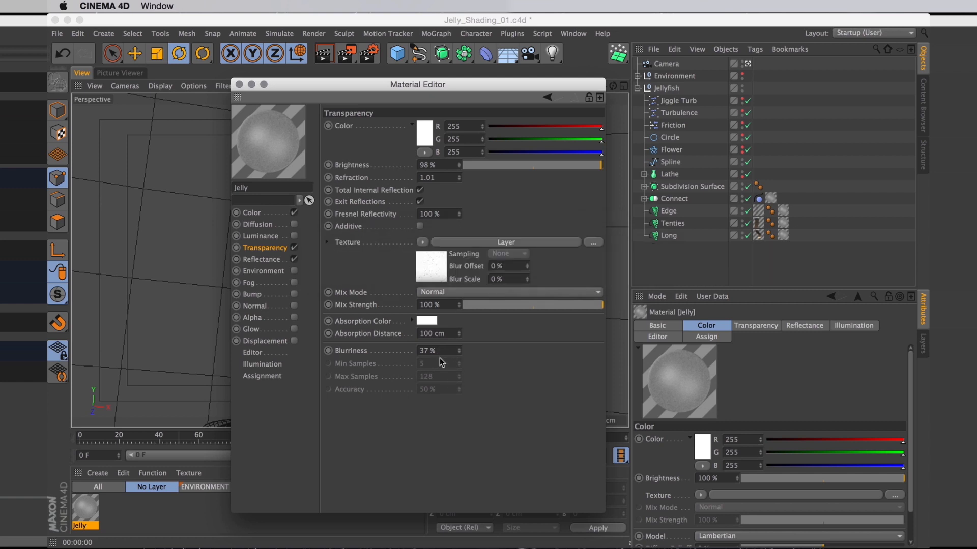
left_click(262, 259)
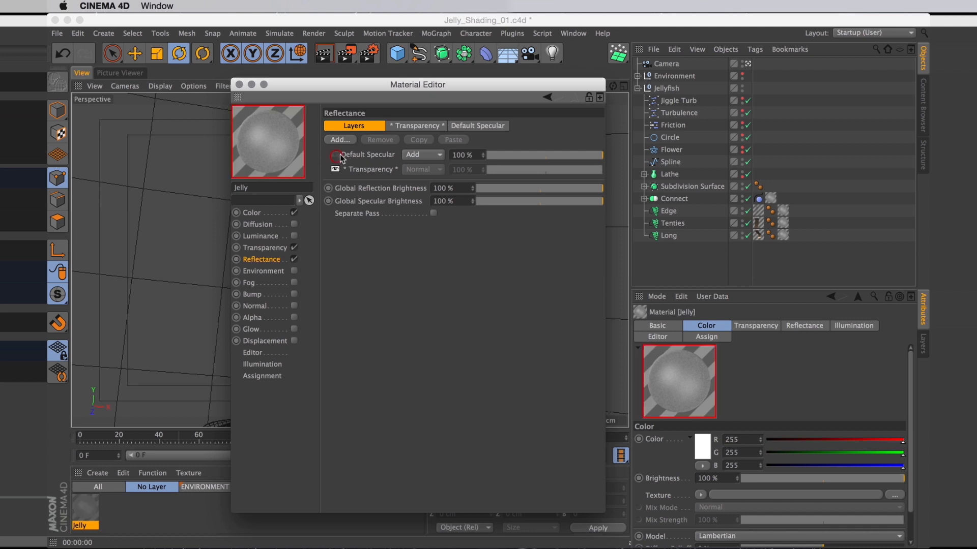
left_click(416, 126)
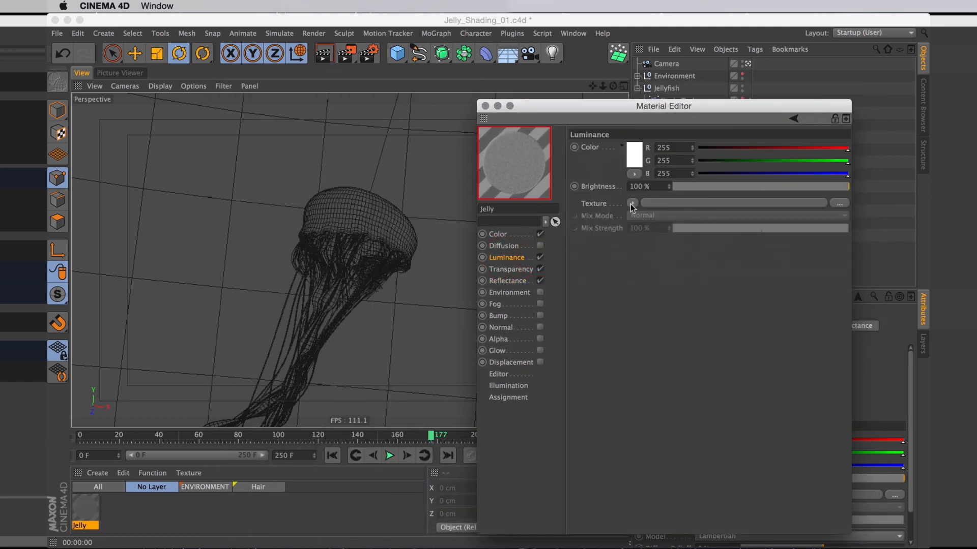
Step: Use a Backlight shader as the luminance texture with 80% illumination and 60% shadow intensity
left_click(632, 203)
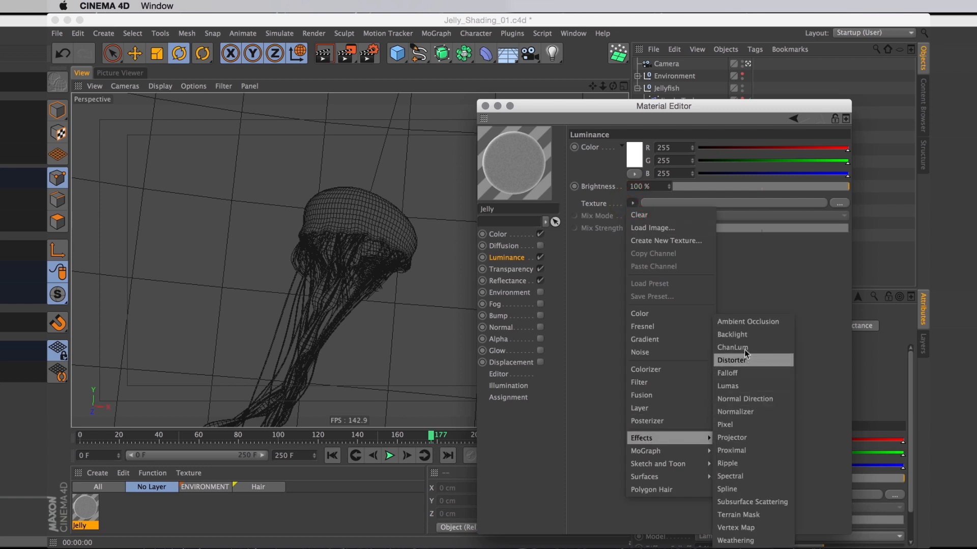
left_click(731, 334)
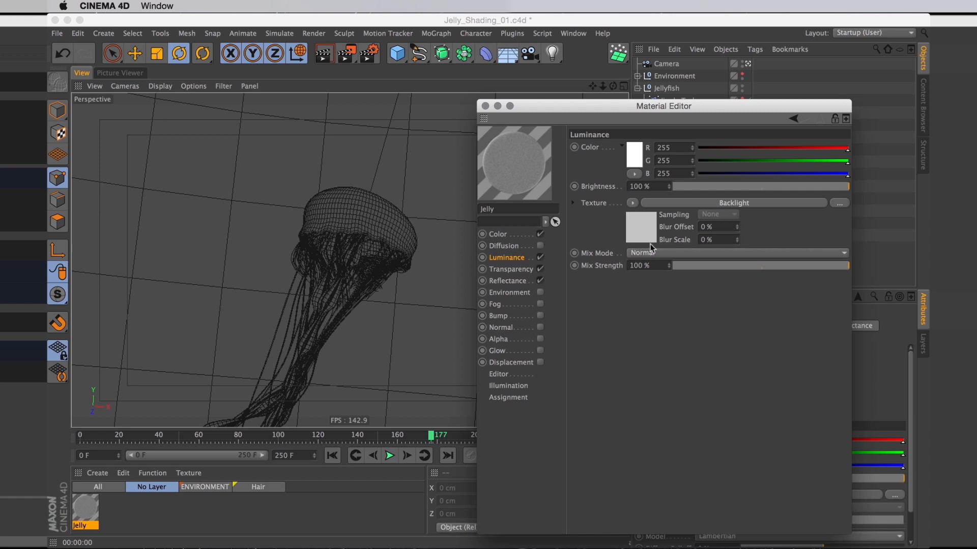
mouse_move(658, 239)
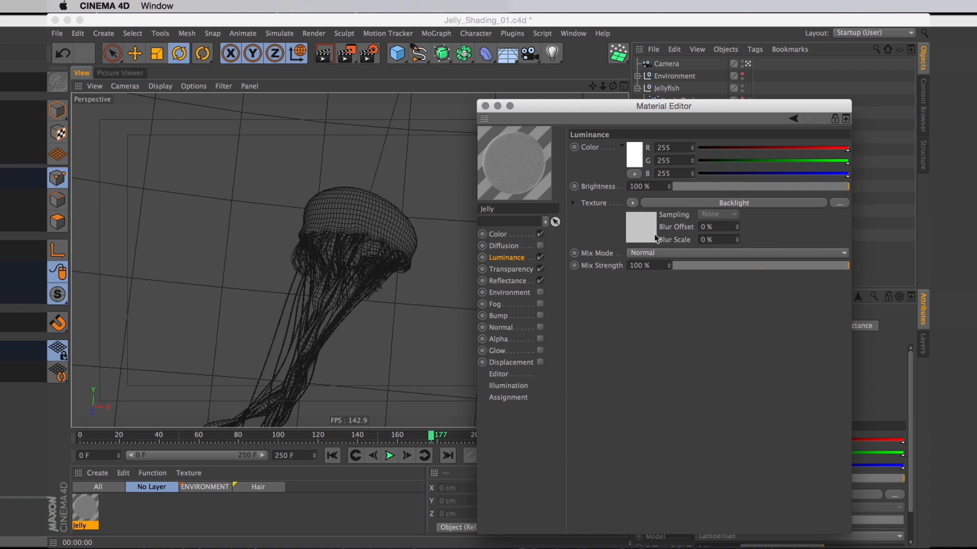
mouse_move(641, 240)
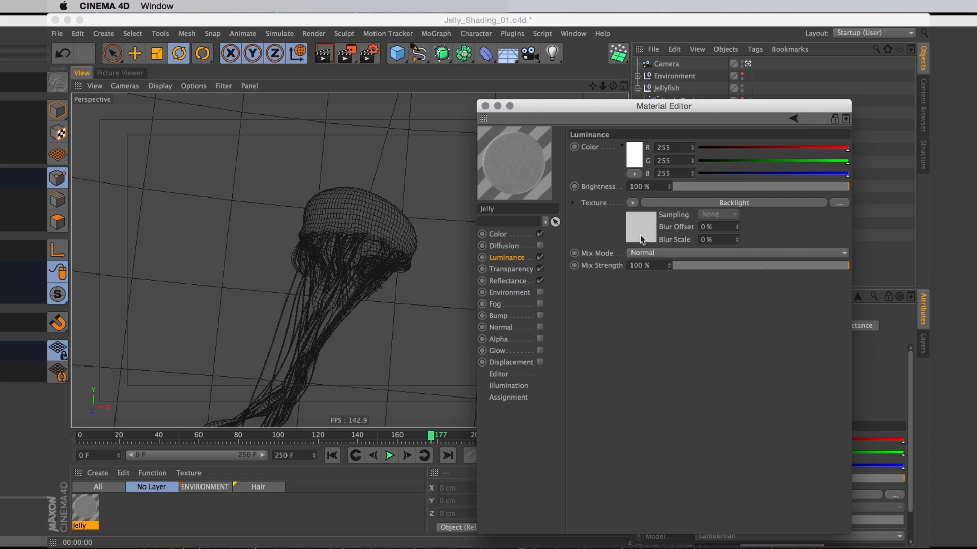
left_click(733, 202)
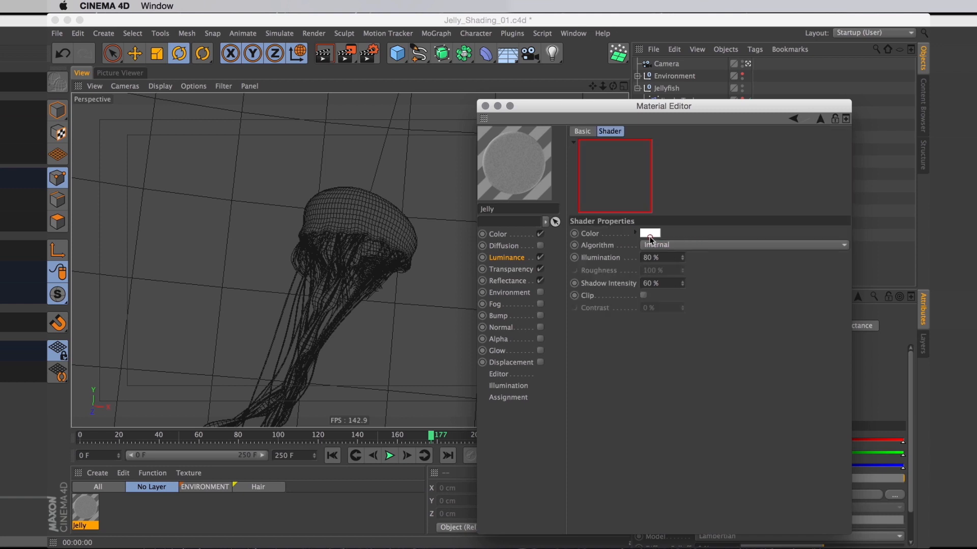
left_click(649, 233)
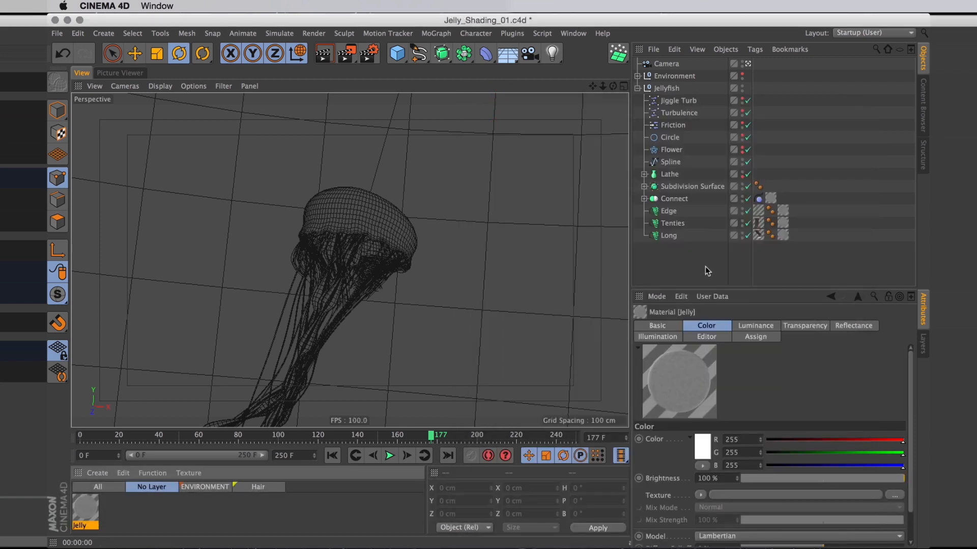
Step: Render the backlit jellyfish with Shift+R and return to the perspective view
key("shift+r")
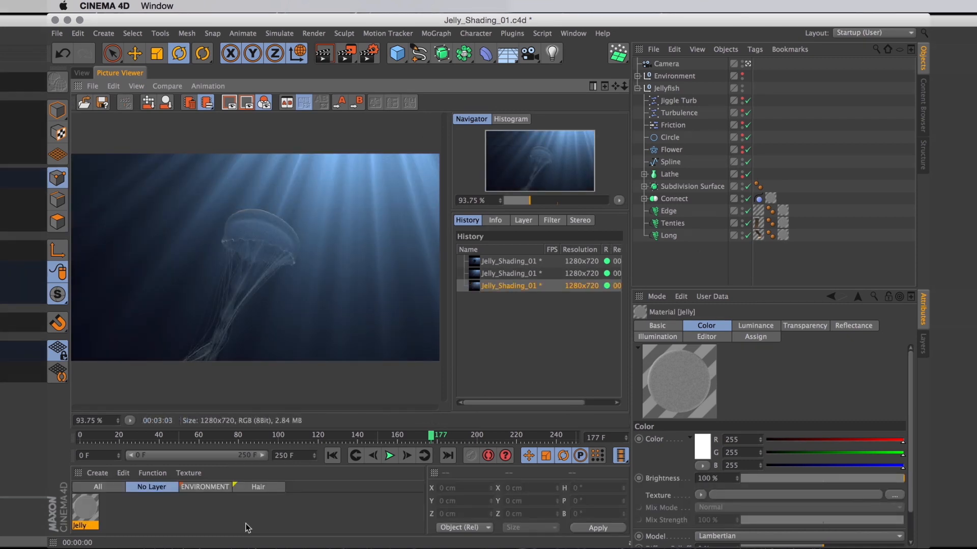
mouse_move(260, 228)
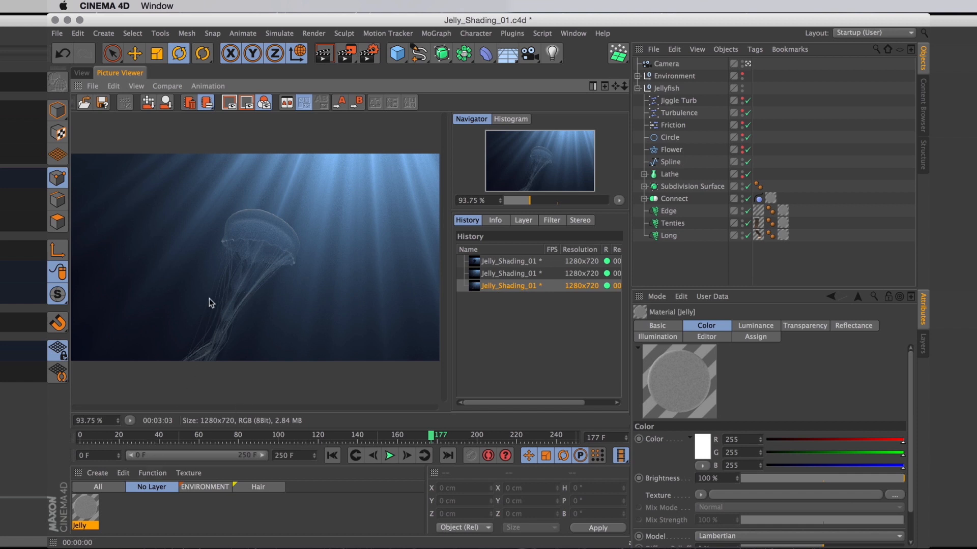
left_click(81, 73)
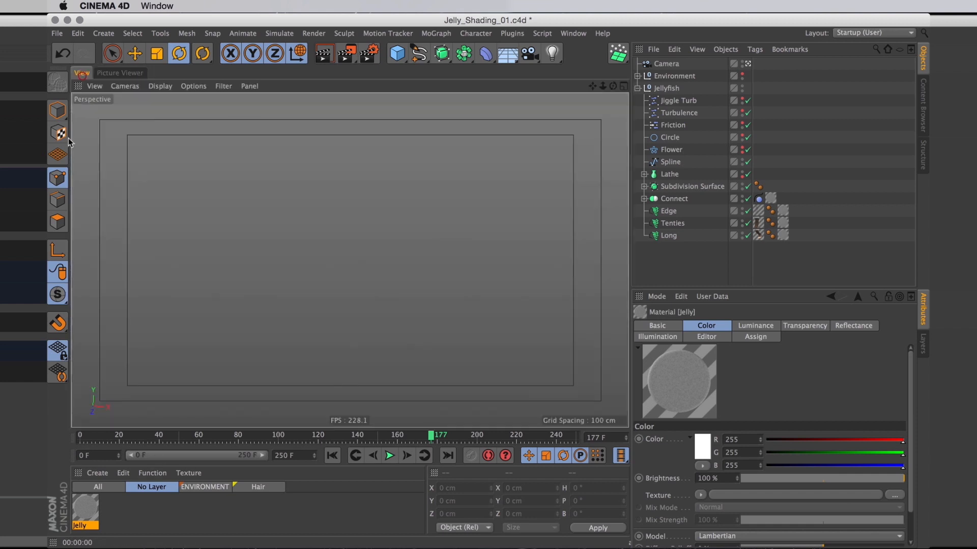
Step: Open the Jelly material's Transparency channel and inspect its Layer texture
double_click(84, 505)
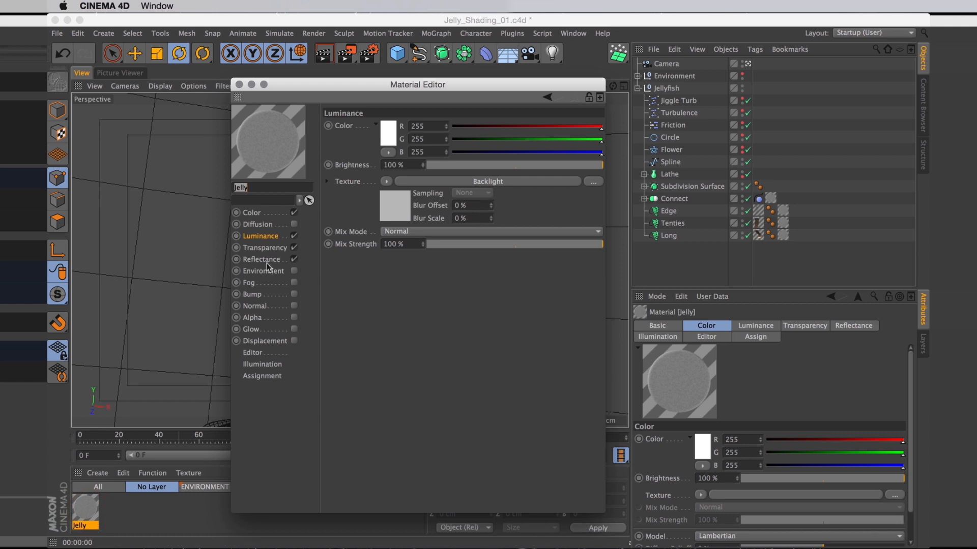
left_click(262, 247)
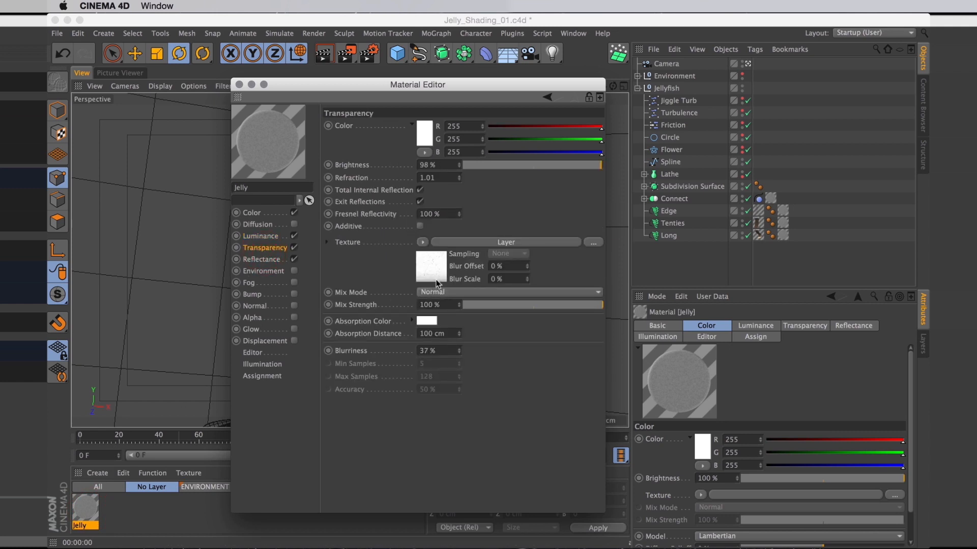
left_click(506, 292)
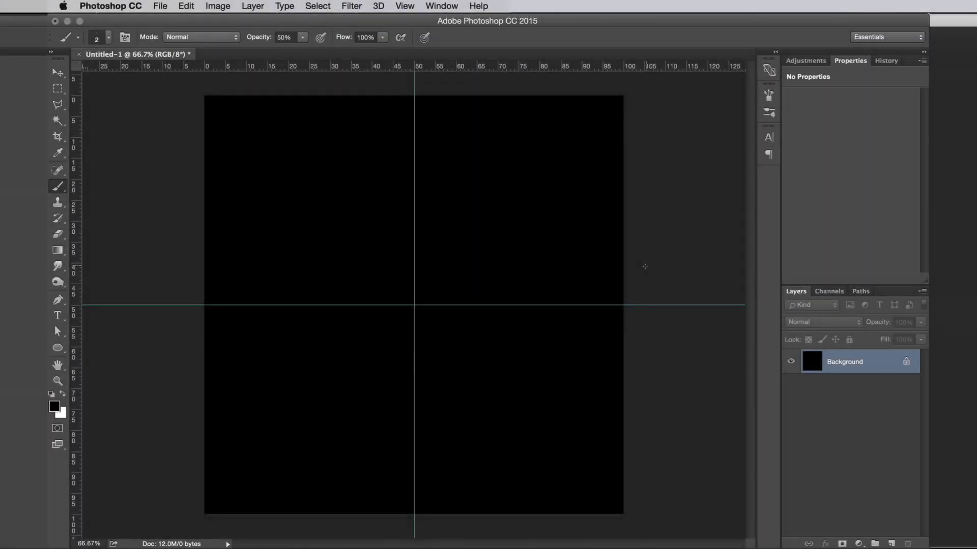
mouse_move(123, 337)
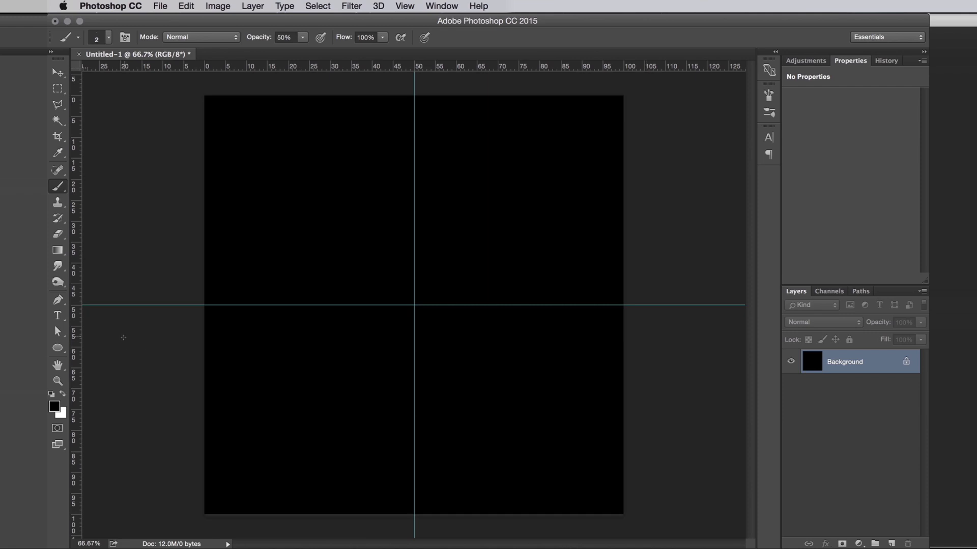
mouse_move(718, 385)
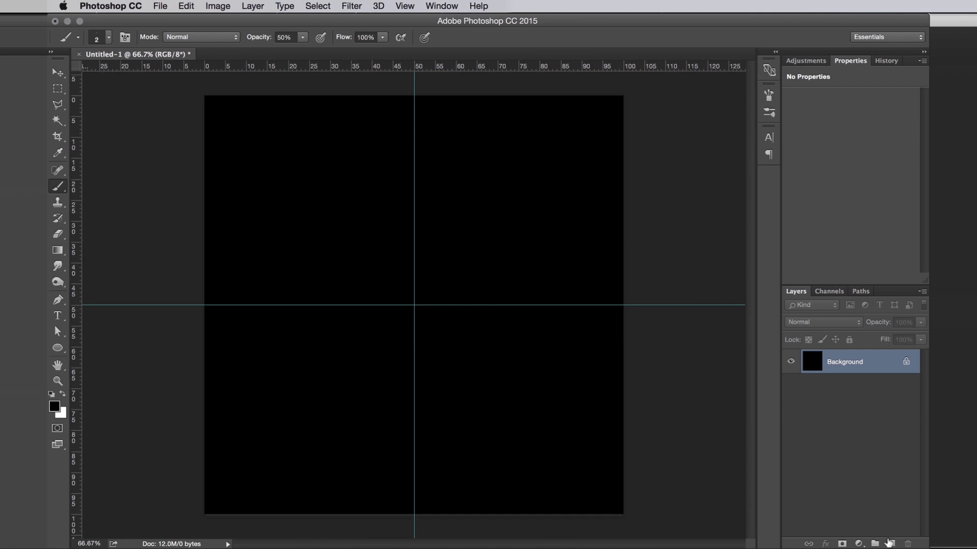
Step: Create Layer 1 above the black background, remove the extra layer, and add a layer mask
left_click(891, 543)
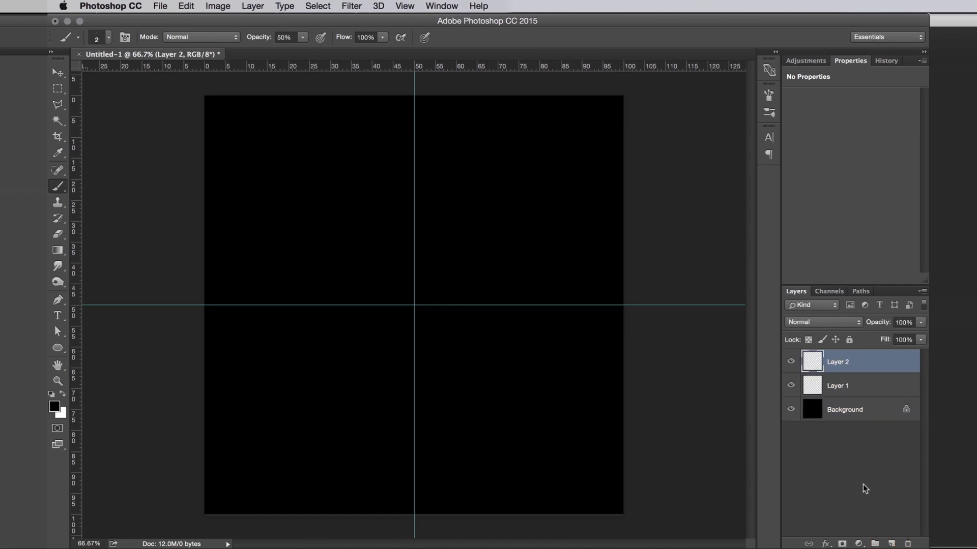
left_click(907, 543)
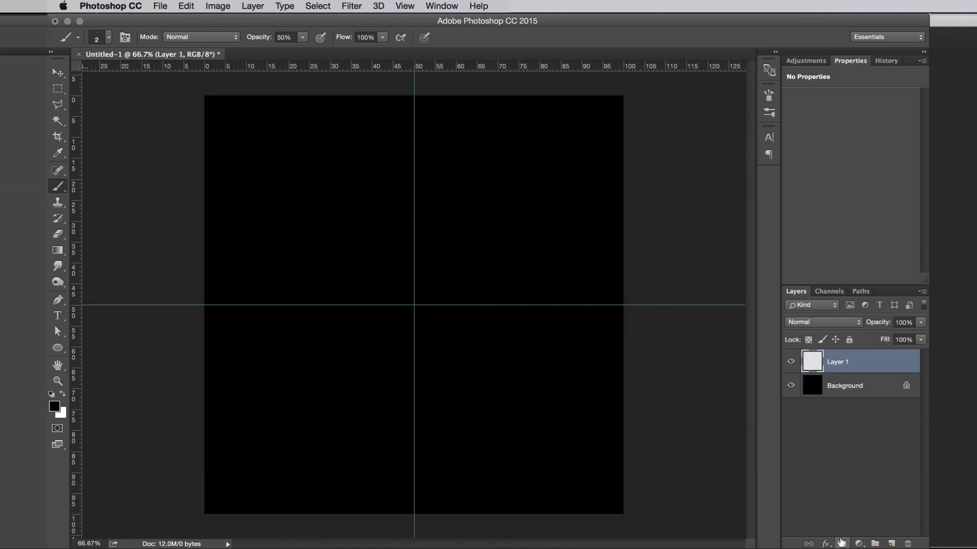
left_click(841, 544)
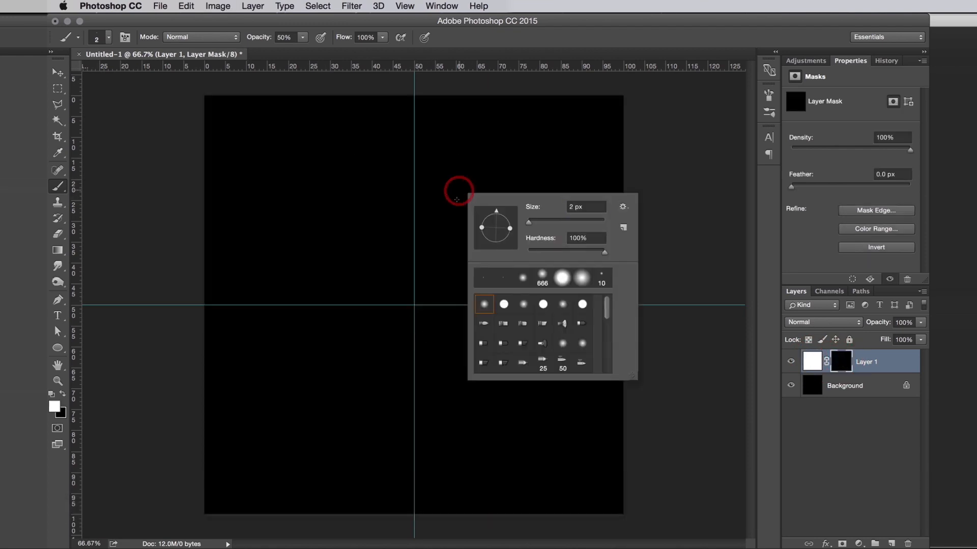
mouse_move(585, 216)
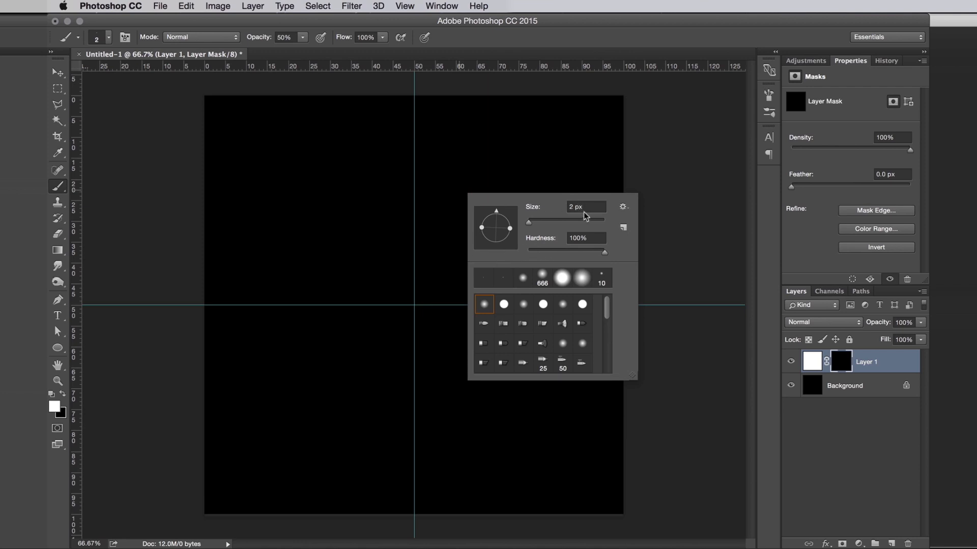
mouse_move(615, 248)
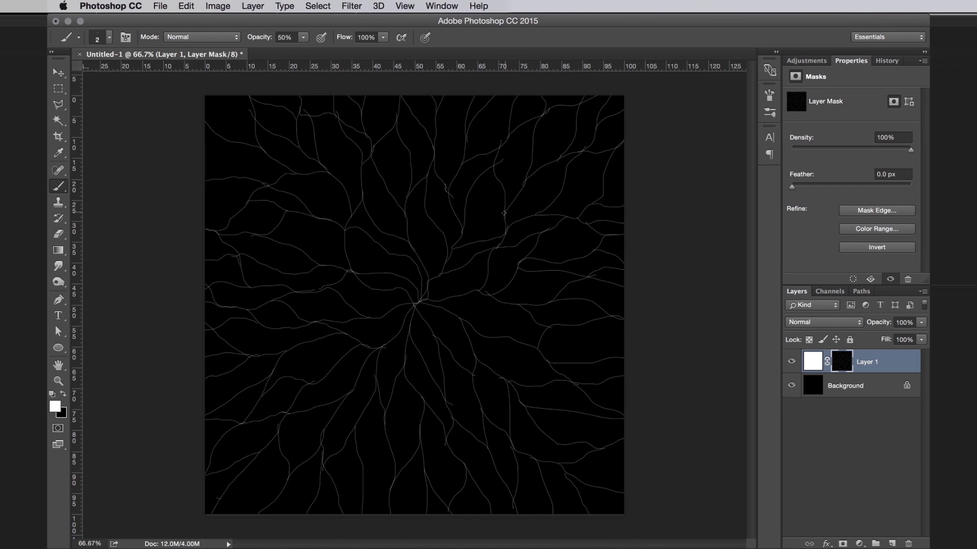
Step: Finish the white vein lines on Layer 1's mask and duplicate the layer
left_click(840, 361)
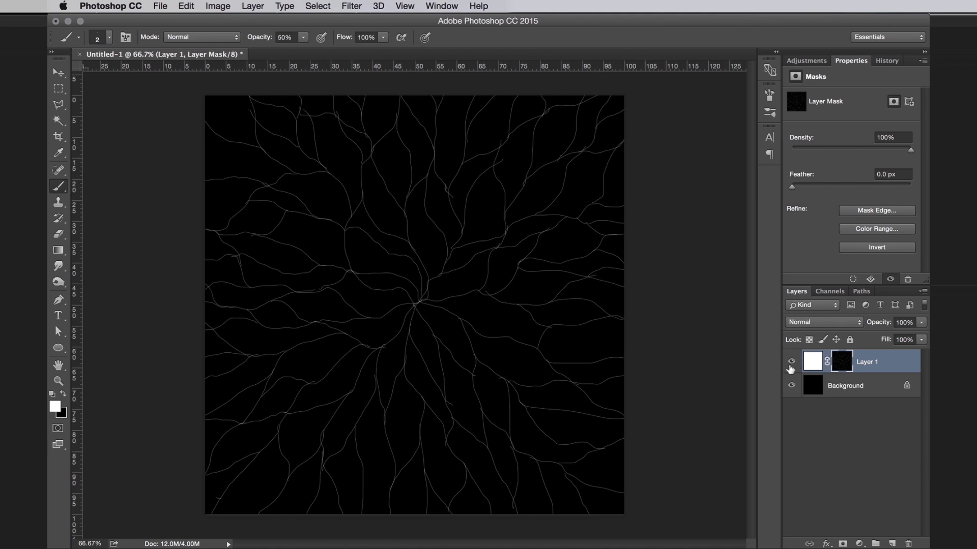
key("cmd+j")
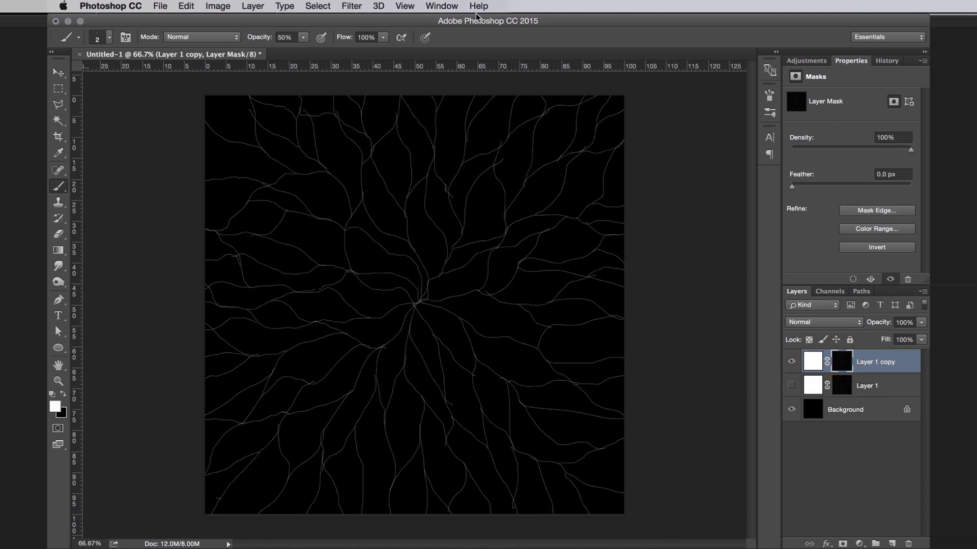
Step: Soften the Layer 1 copy's vein mask with a 2-pixel Gaussian Blur
type("ga")
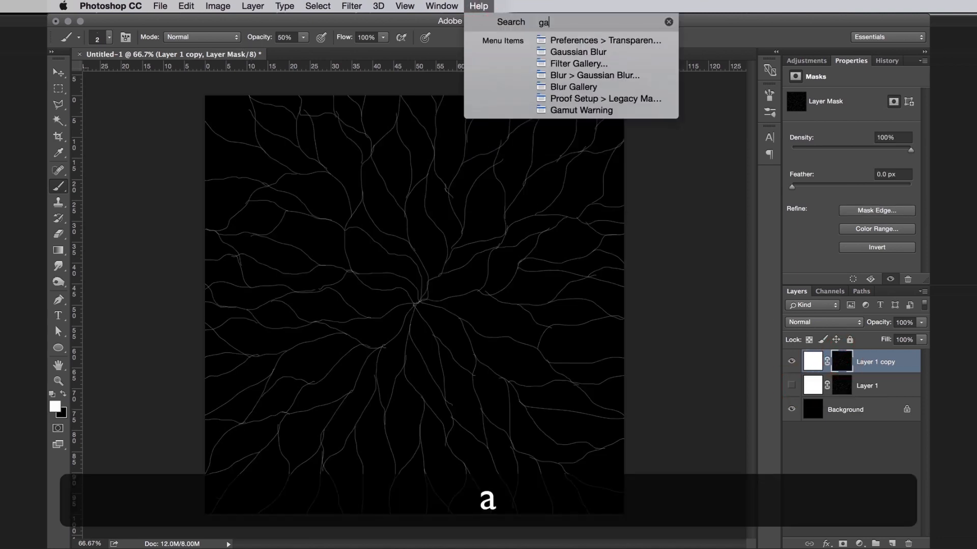
left_click(351, 5)
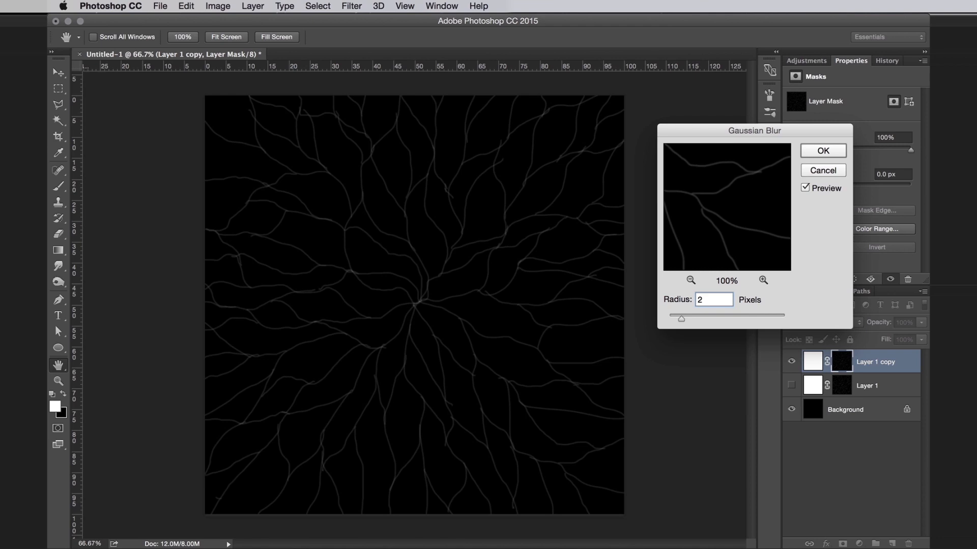
left_click(822, 151)
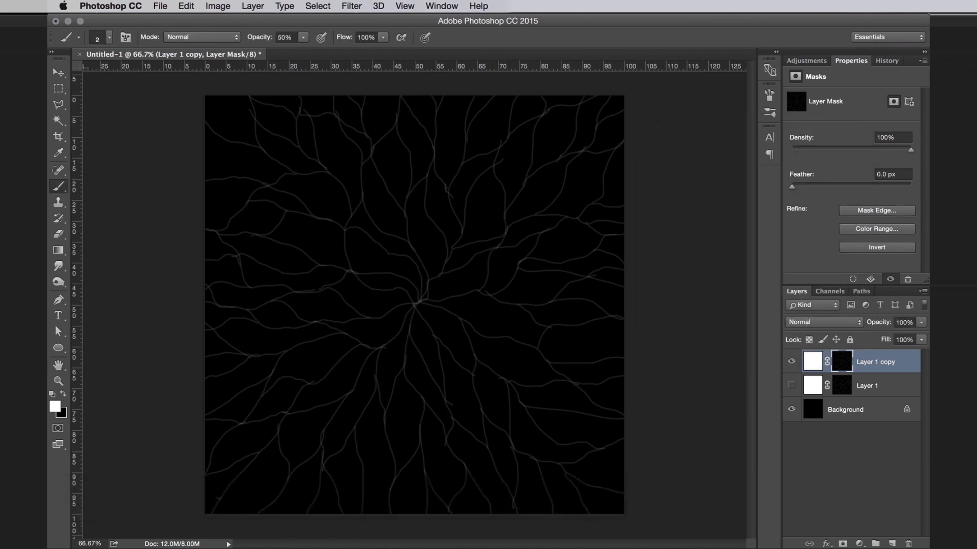
Step: Apply Levels with input values 25, 1.00, 75 to the copied vein mask
key("cmd+l")
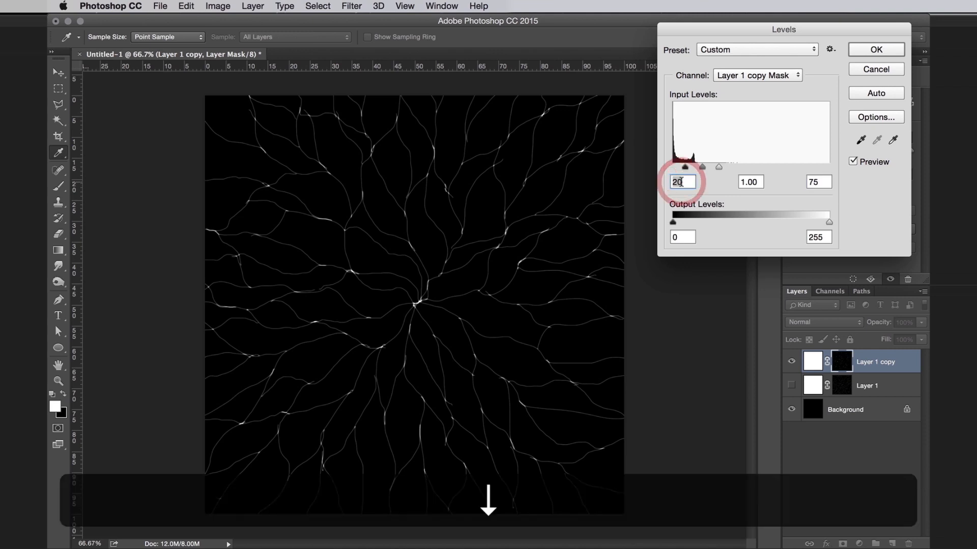
type("25")
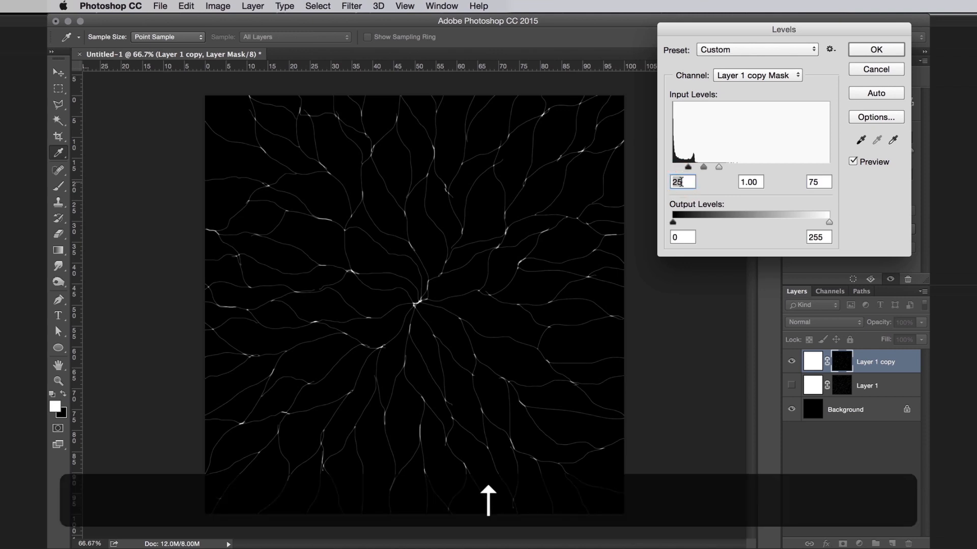
left_click(874, 50)
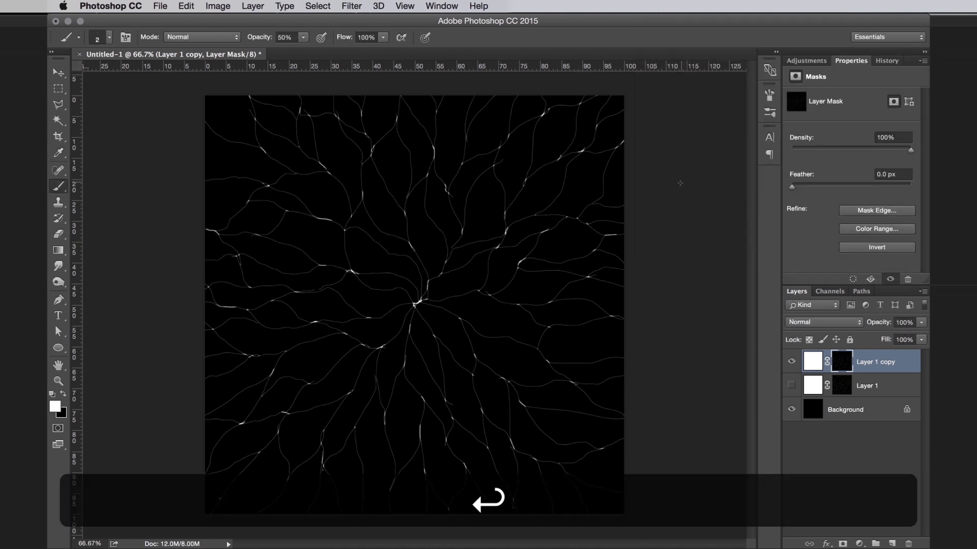
key("cmd++")
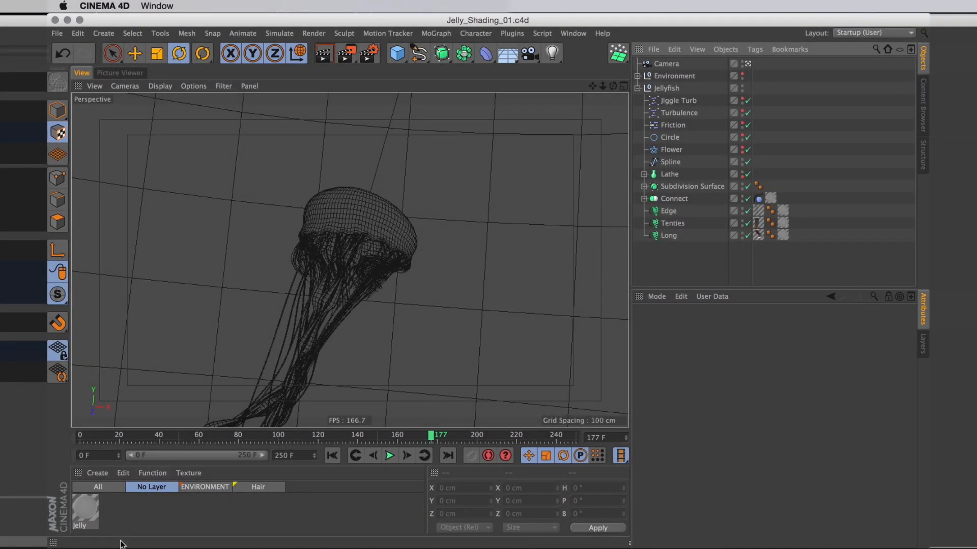
mouse_move(374, 216)
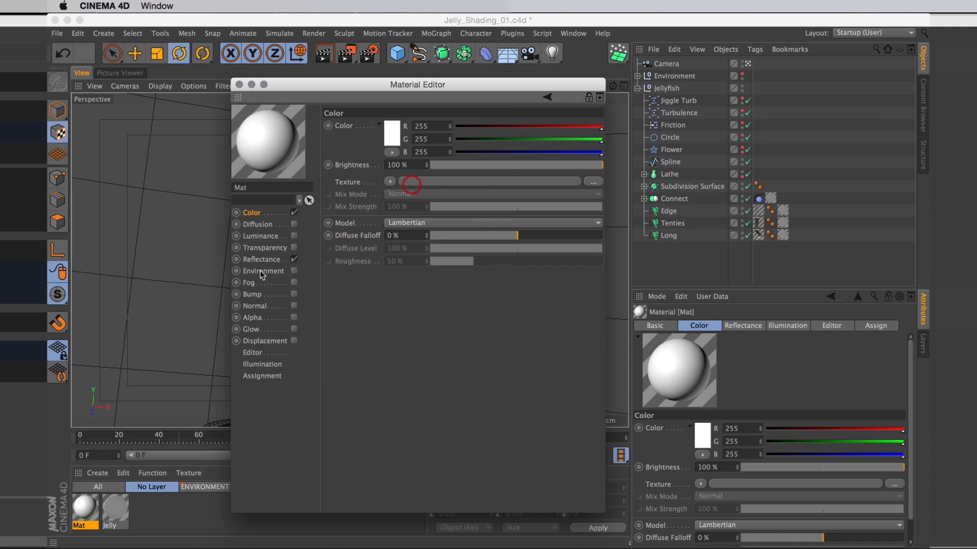
Step: Give Mat an Effects luminance shader at 90% illumination and 50% shadow, and enable Alpha
left_click(236, 236)
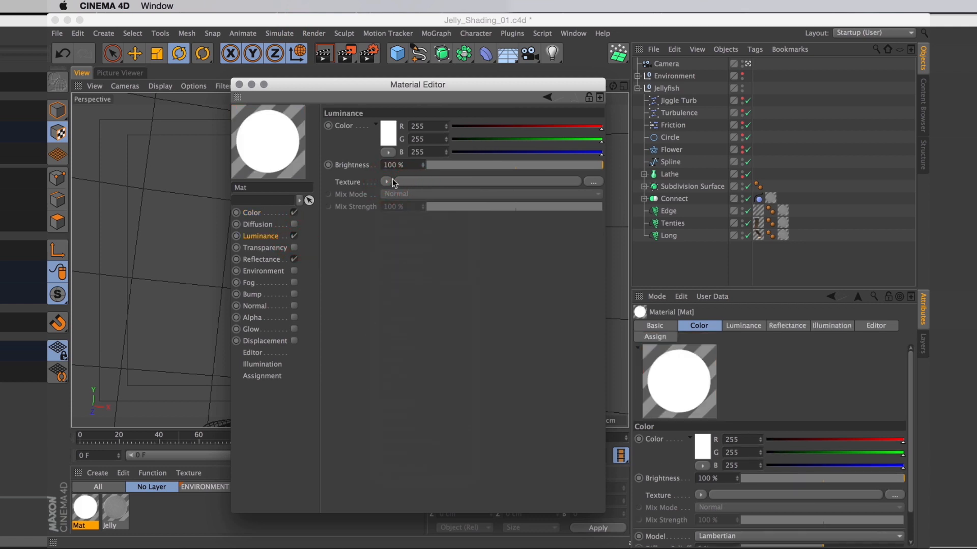
left_click(387, 182)
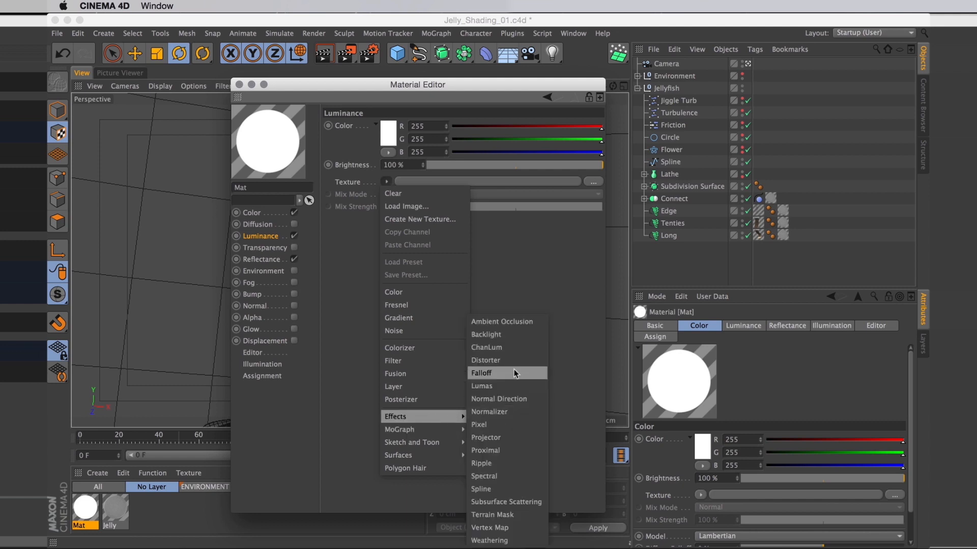
left_click(482, 373)
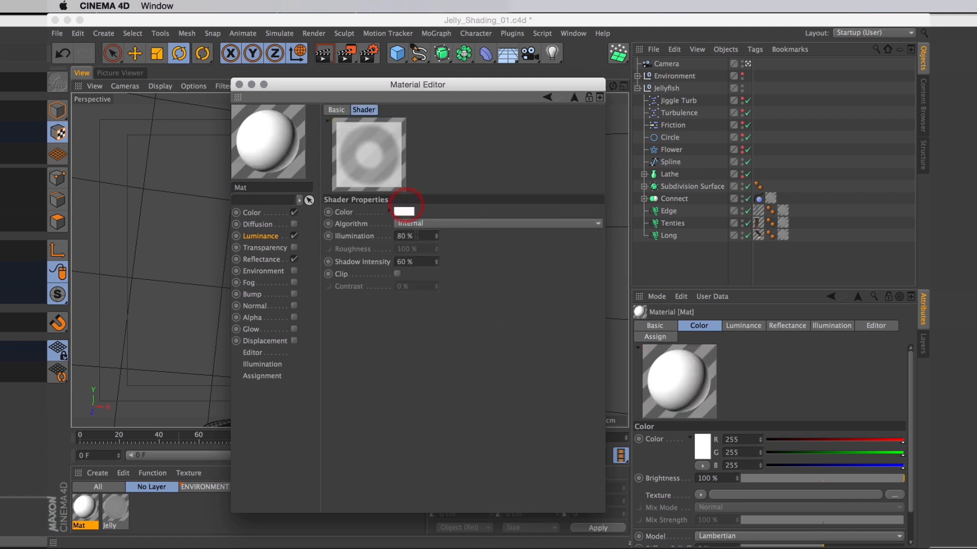
triple_click(404, 235)
type("90")
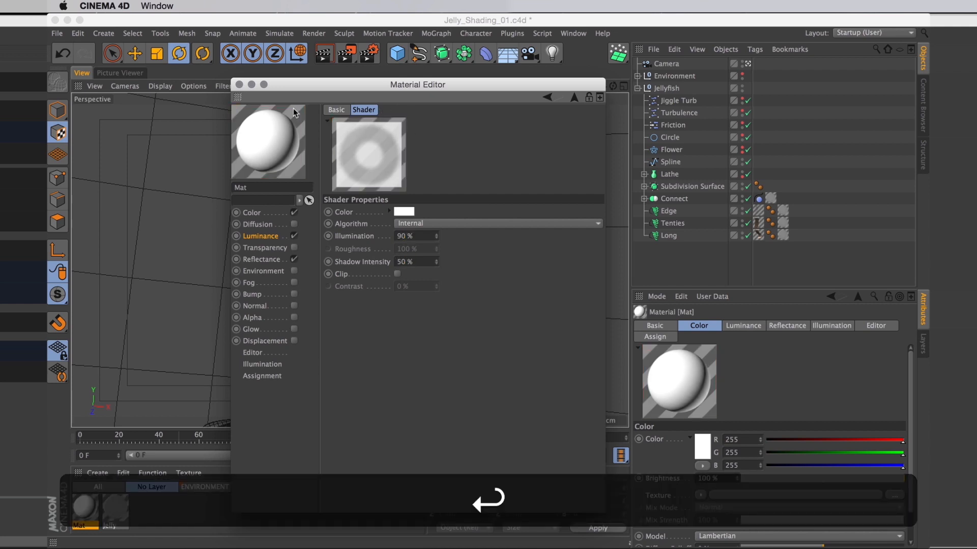
left_click(260, 236)
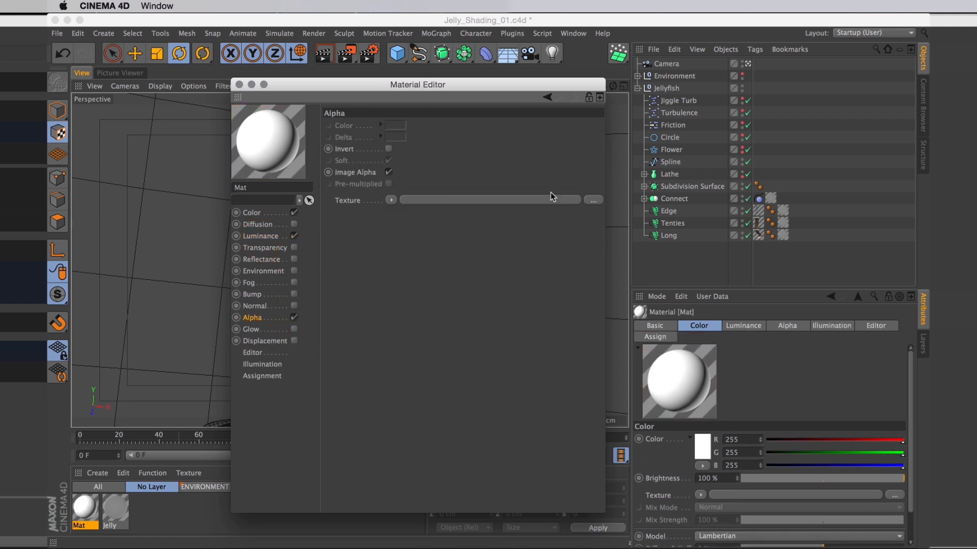
Step: Load JellyVeins.psd as the material's alpha texture and close the Material Editor
left_click(592, 200)
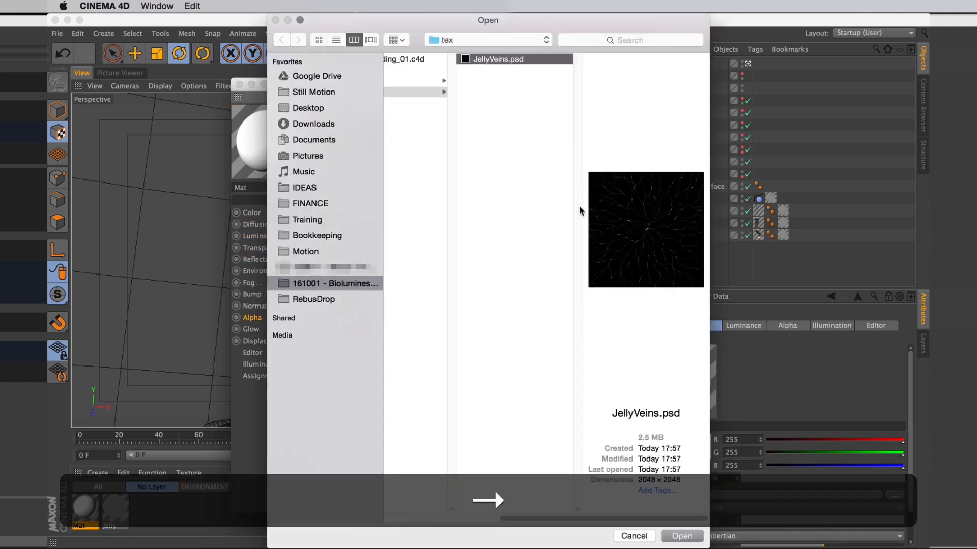
left_click(681, 541)
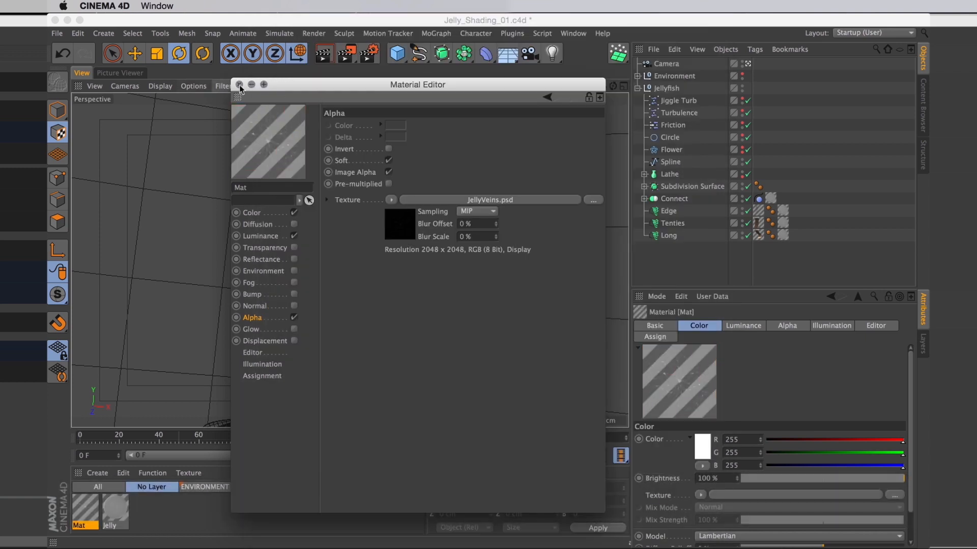
left_click(238, 84)
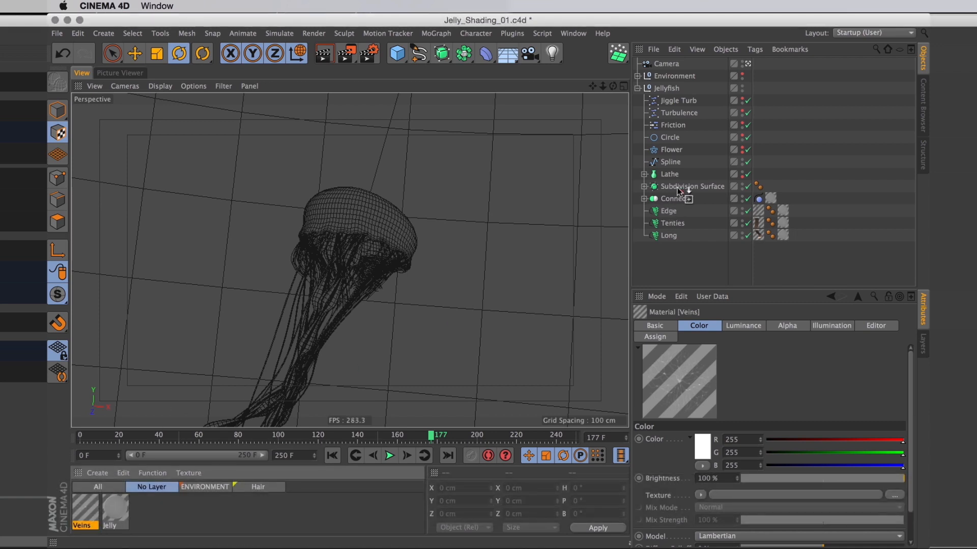
Step: Apply the Veins material to Connect with Flat projection
left_click(784, 199)
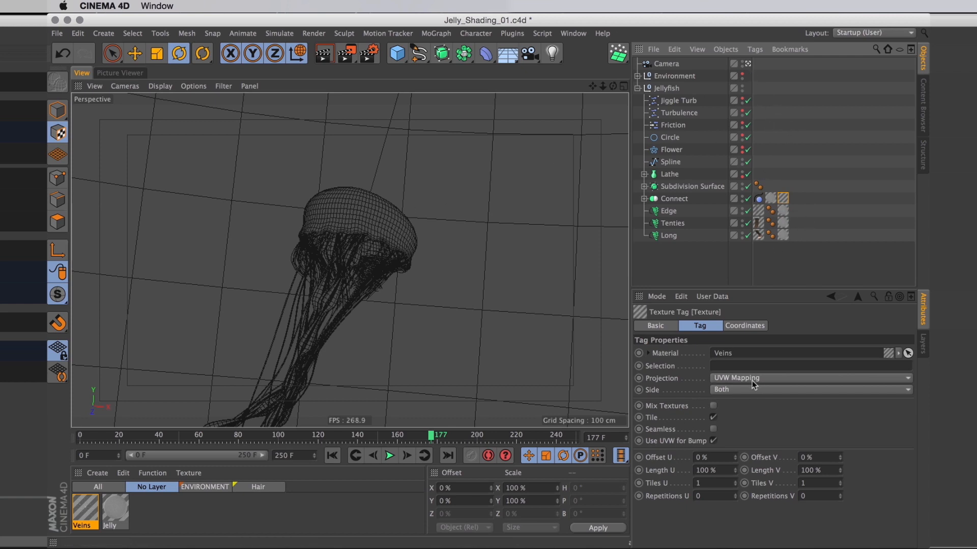
mouse_move(738, 408)
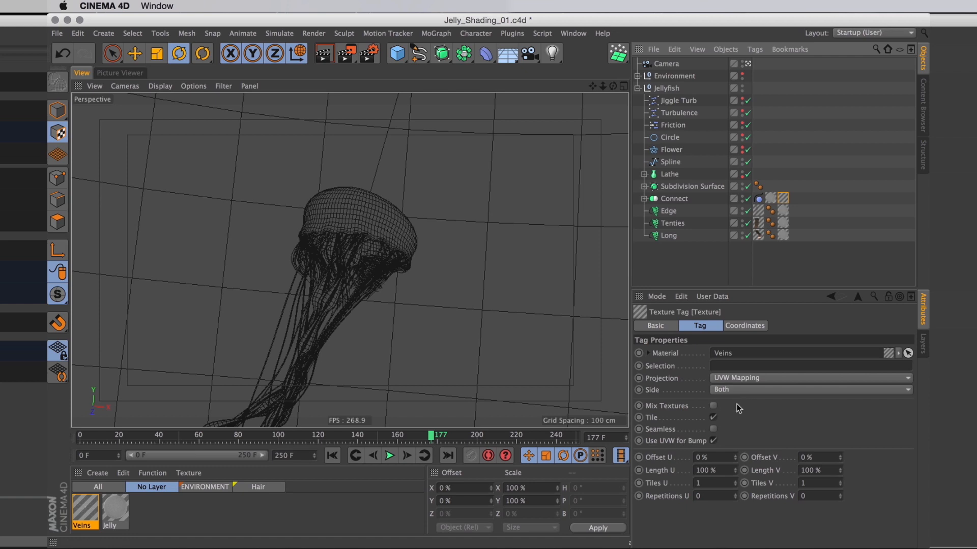
mouse_move(422, 248)
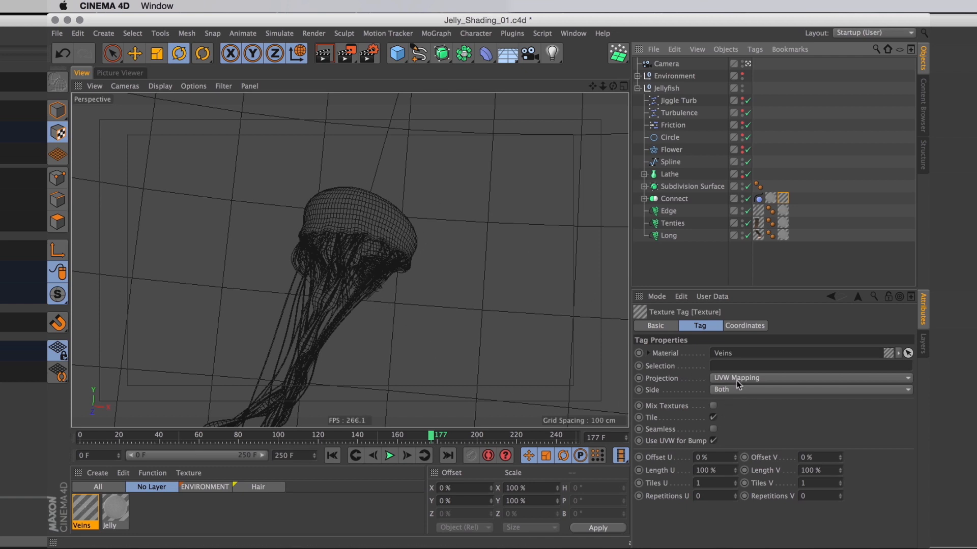
left_click(808, 377)
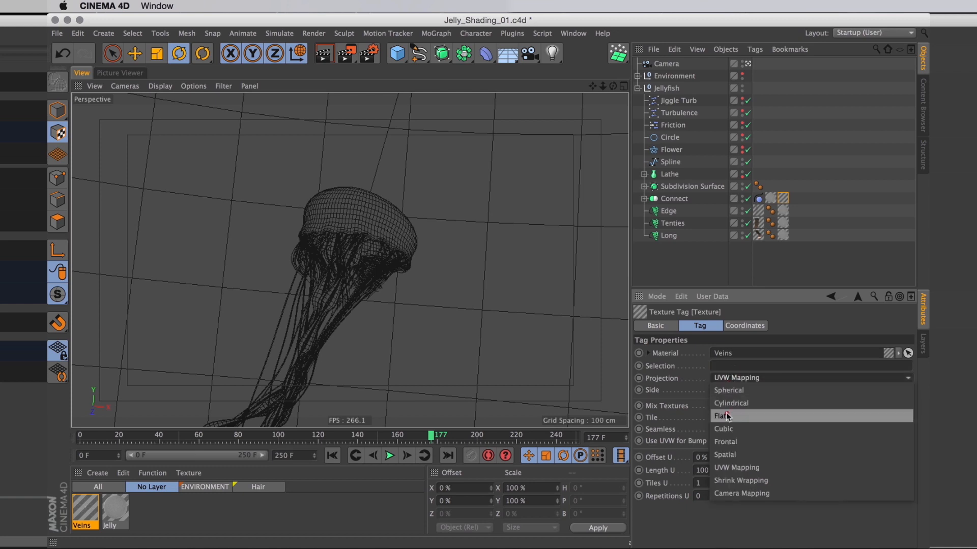
left_click(722, 416)
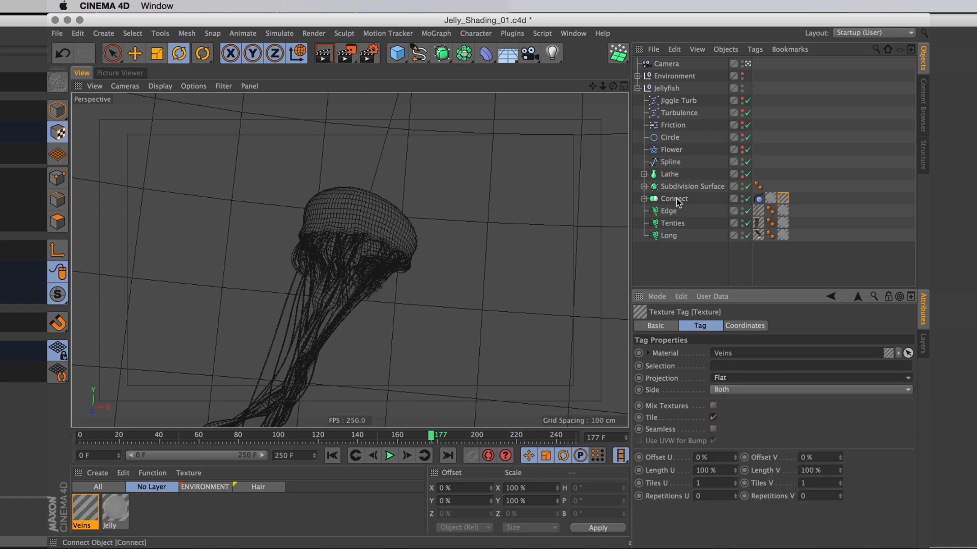
Step: Disable Connect's deformers and set the texture tag coordinates to S 80 cm, R.P -90°
left_click(674, 199)
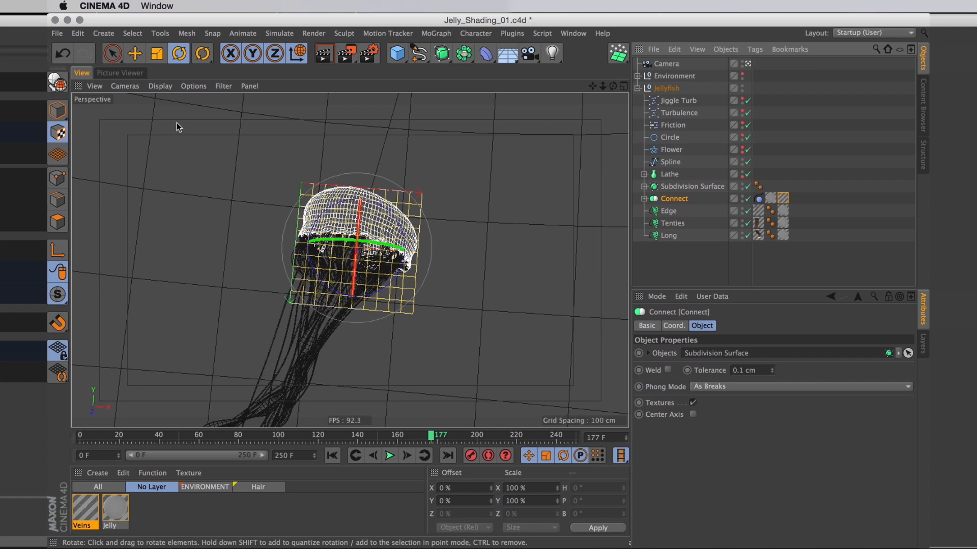
left_click(57, 133)
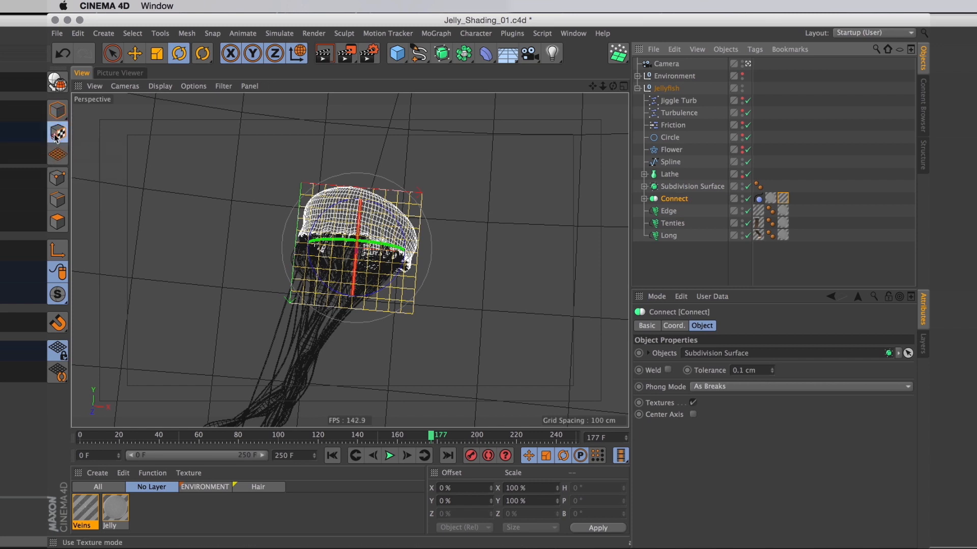
left_click(644, 198)
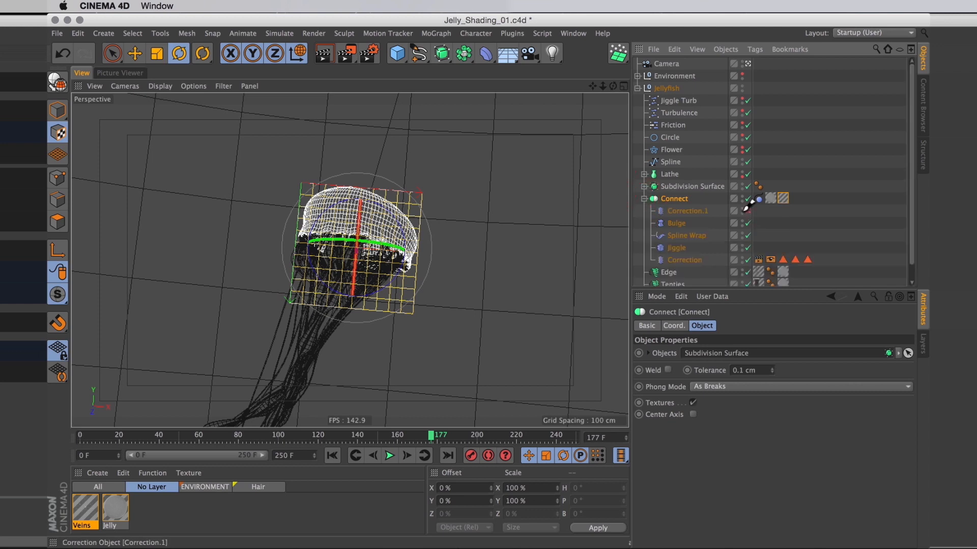
left_click(743, 198)
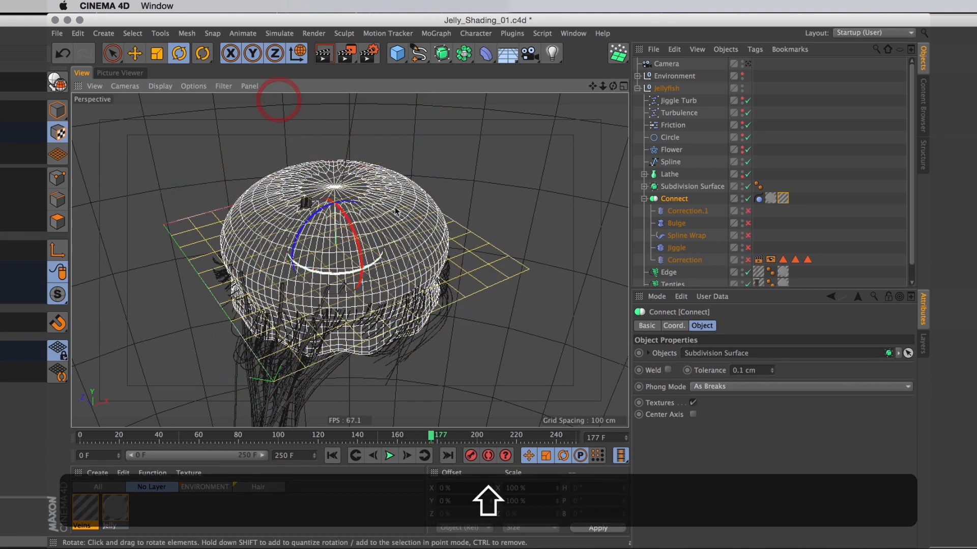
left_click(780, 198)
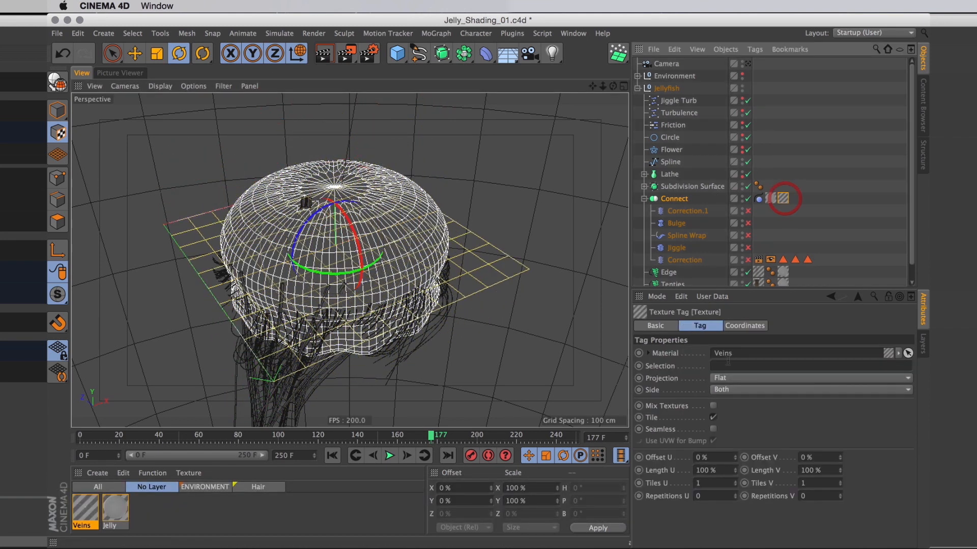
left_click(744, 326)
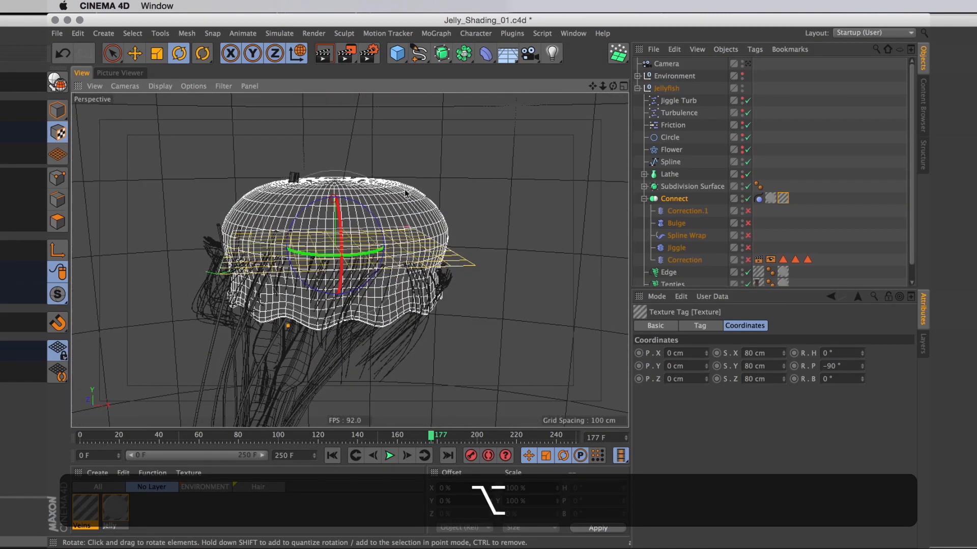
left_click(674, 198)
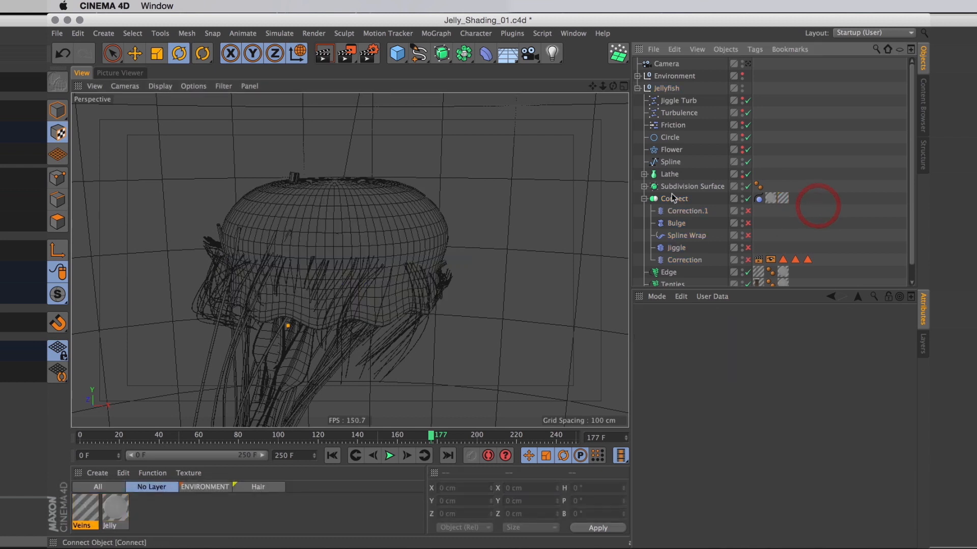
Step: Attach a Stick Texture tag to Connect from its CINEMA 4D Tags menu
right_click(674, 198)
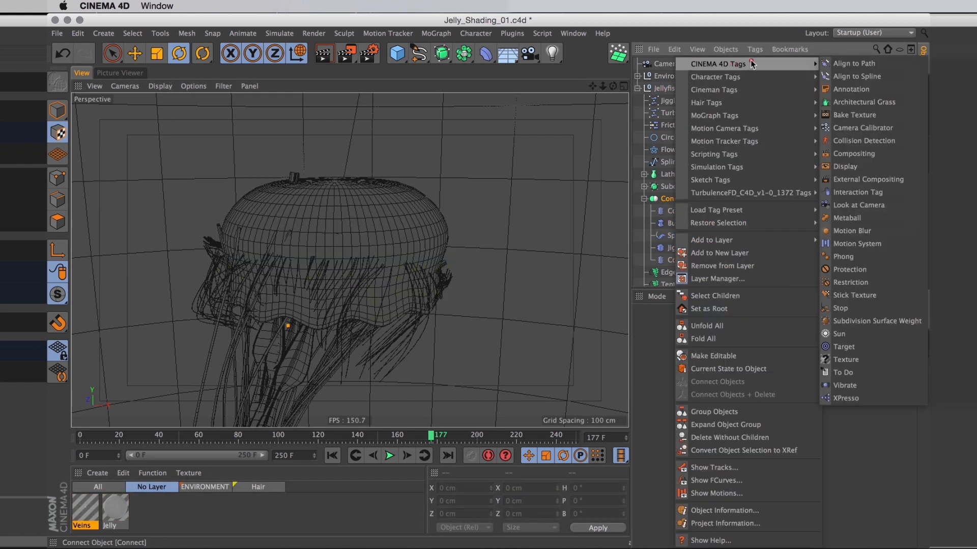
mouse_move(876, 321)
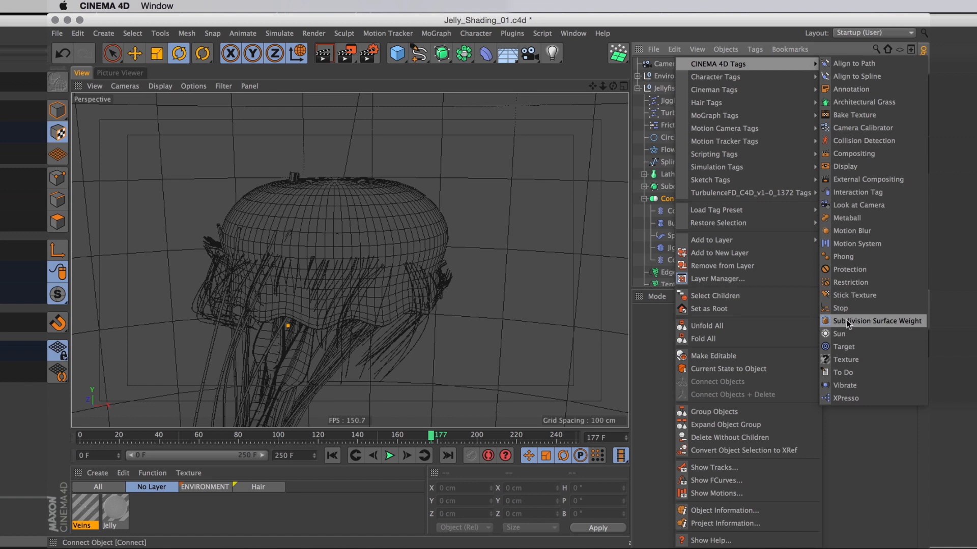
left_click(853, 295)
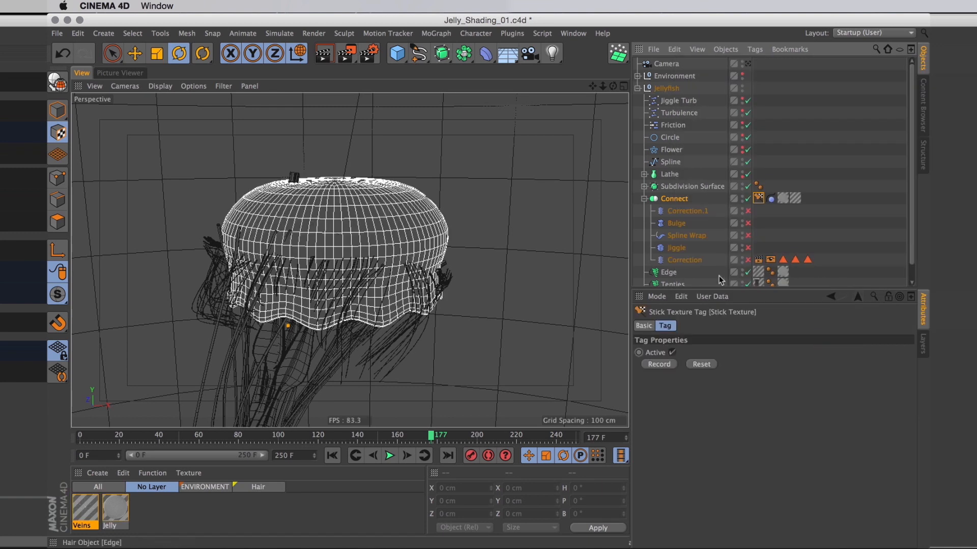
mouse_move(676, 245)
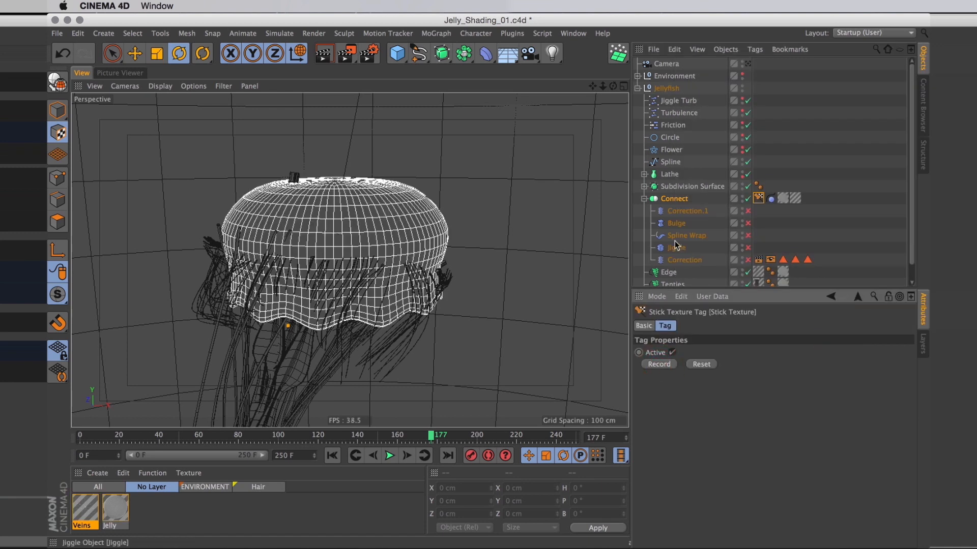
mouse_move(688, 283)
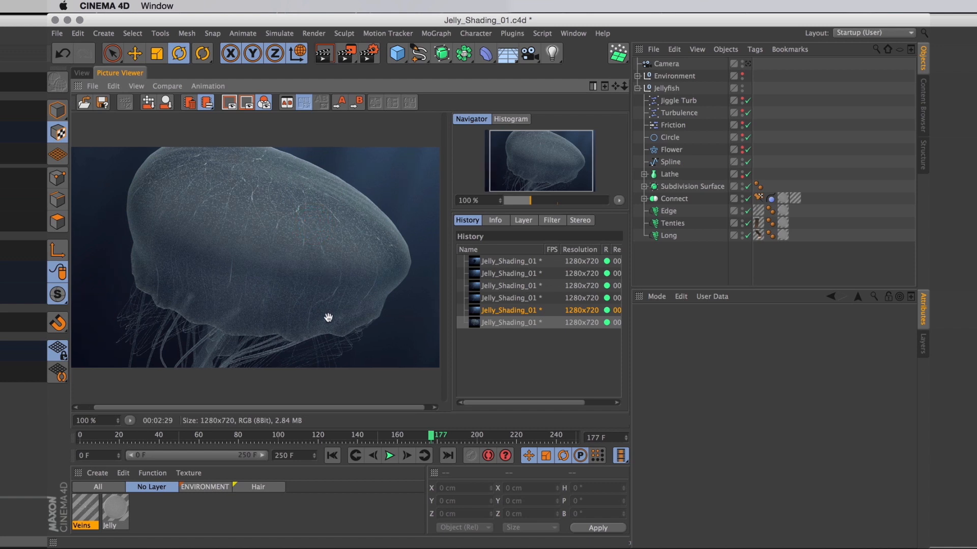
mouse_move(319, 323)
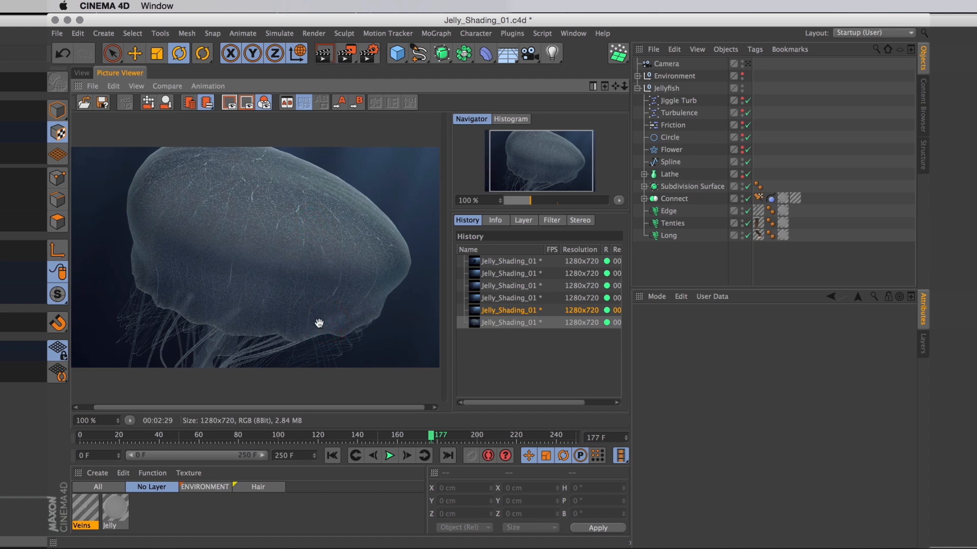
mouse_move(129, 213)
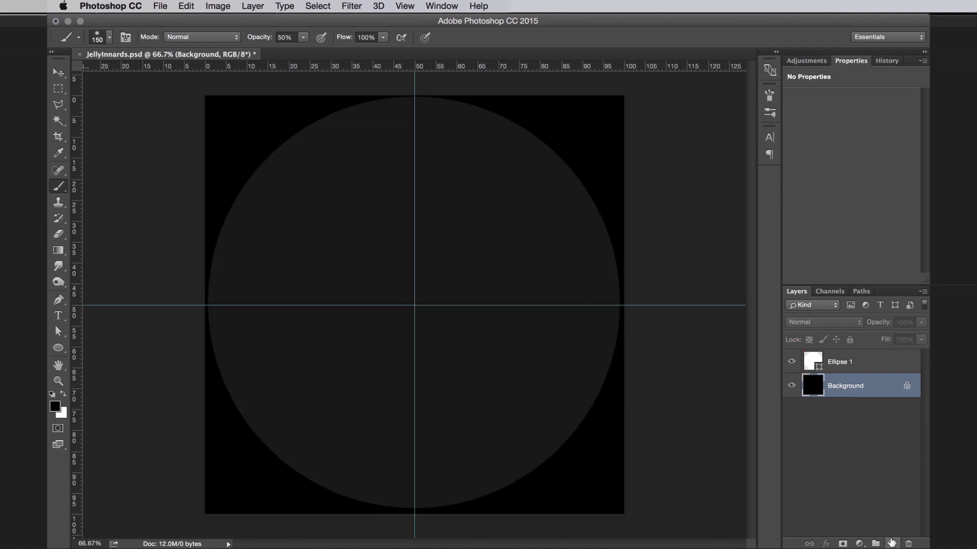
Step: Add a new innards layer and invert its mask
left_click(892, 543)
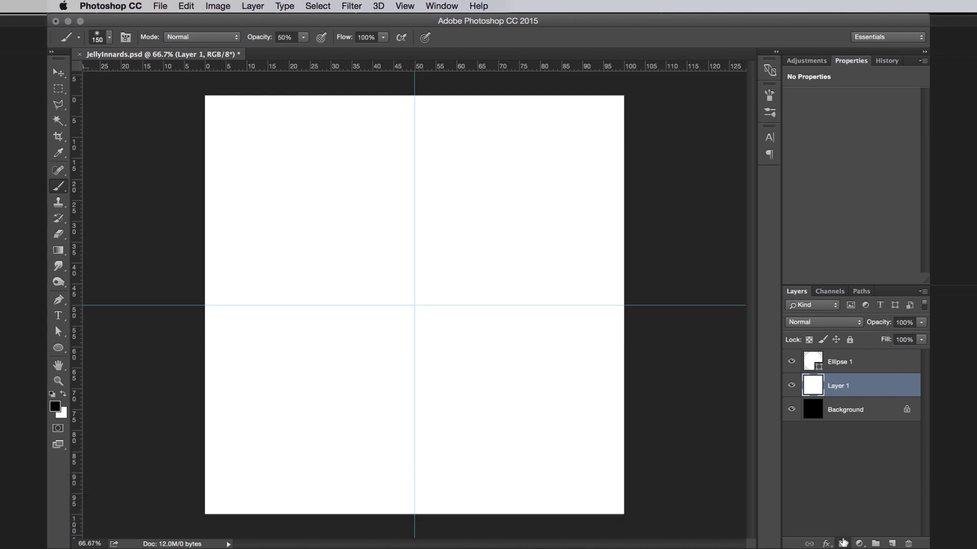
key("cmd+i")
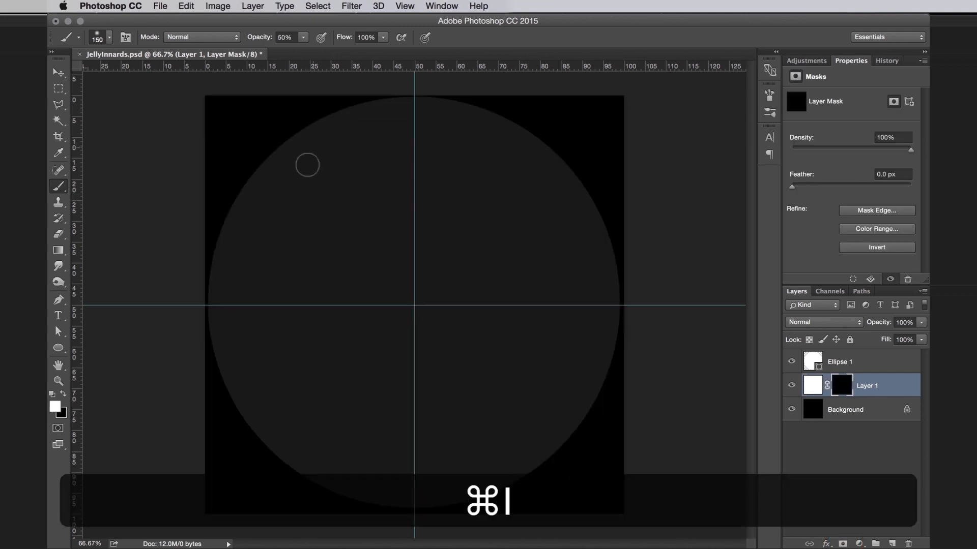
key("cmd+i")
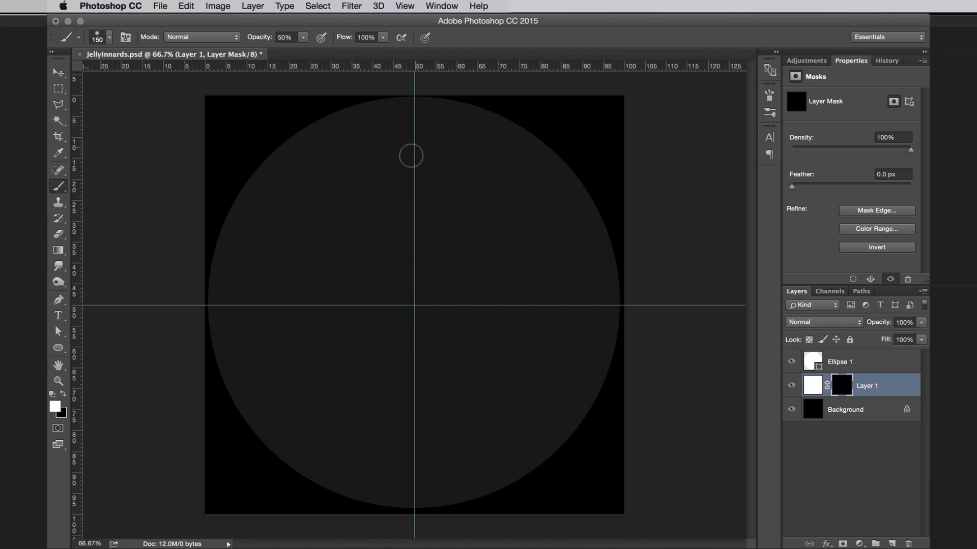
mouse_move(412, 169)
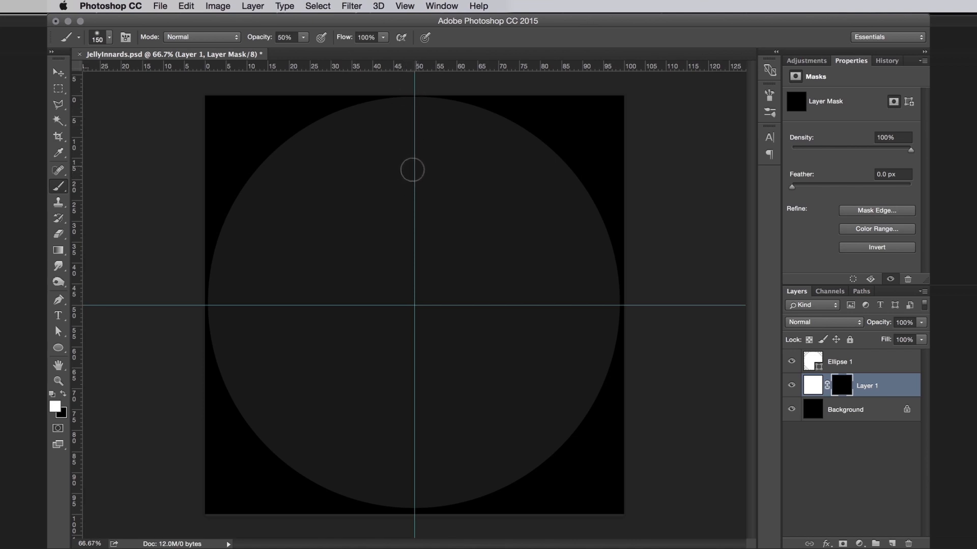
mouse_move(410, 117)
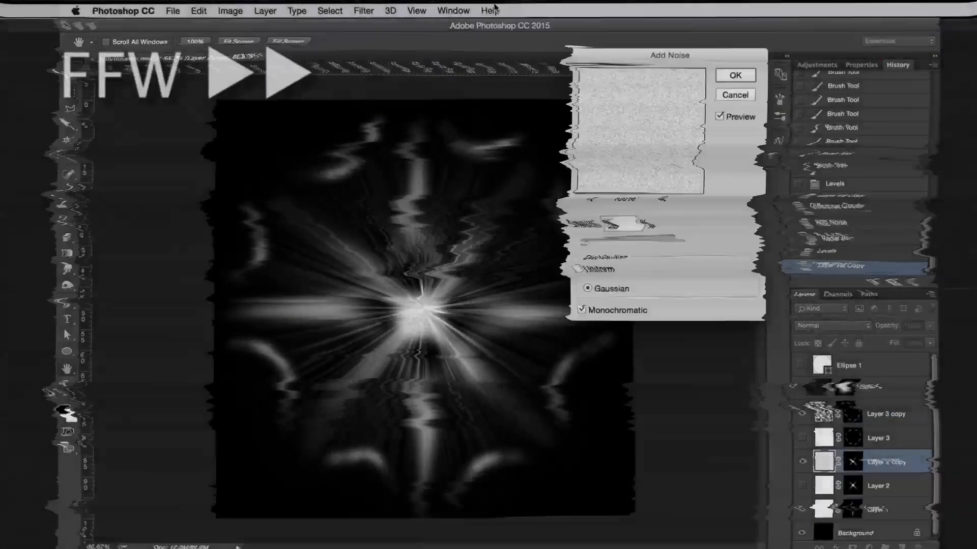
Step: Confirm the added noise and save the image as JellyInnards
left_click(733, 74)
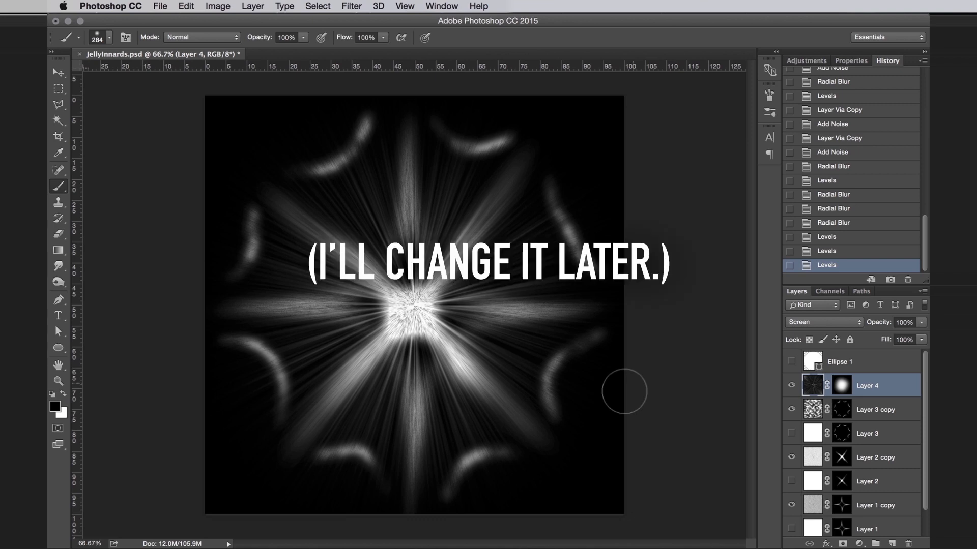
key("cmd+s")
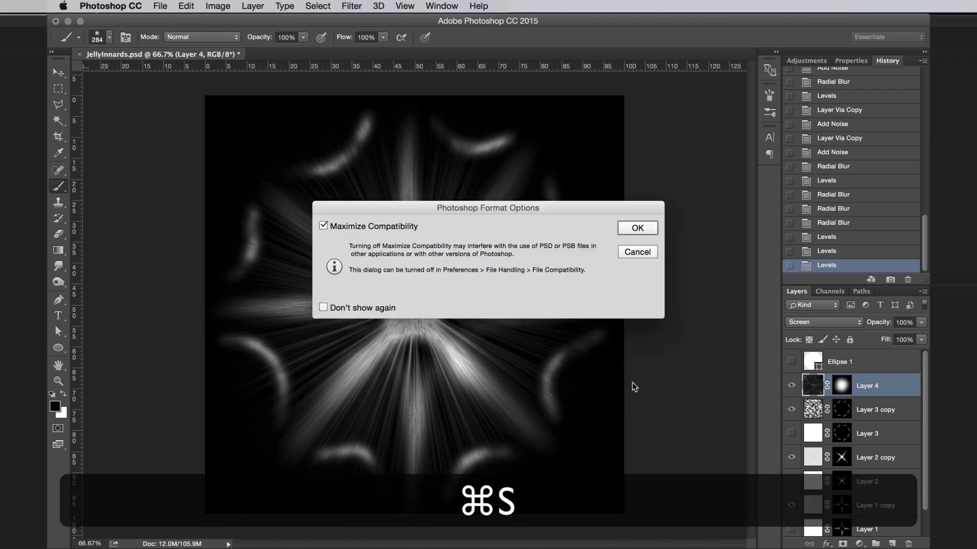
left_click(637, 228)
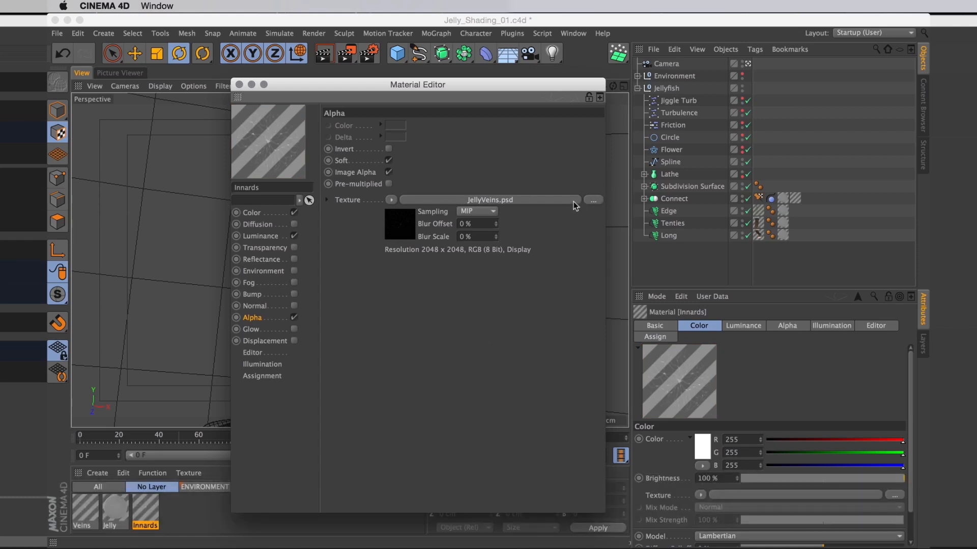
Step: Load JellyInnards.psd into the Innards alpha texture slot and close the editor
left_click(592, 200)
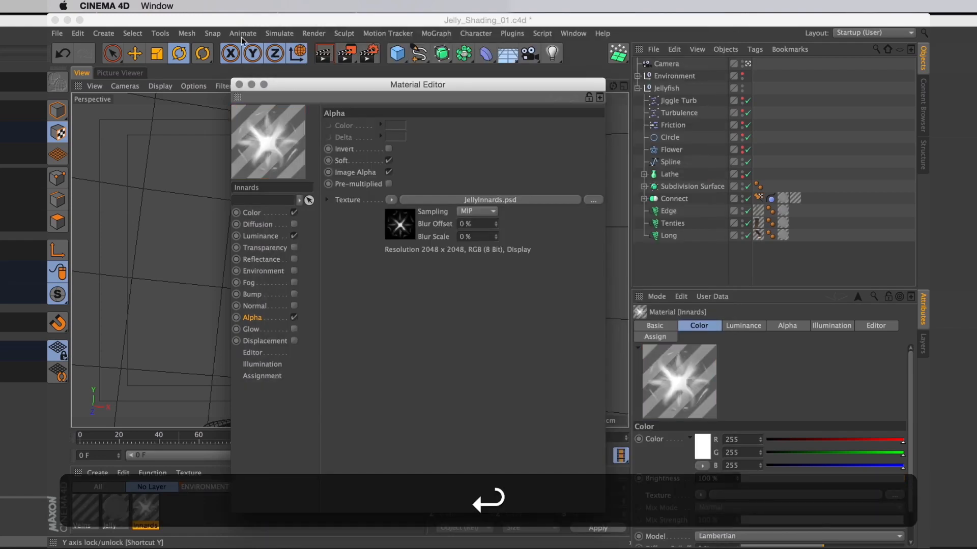
left_click(250, 84)
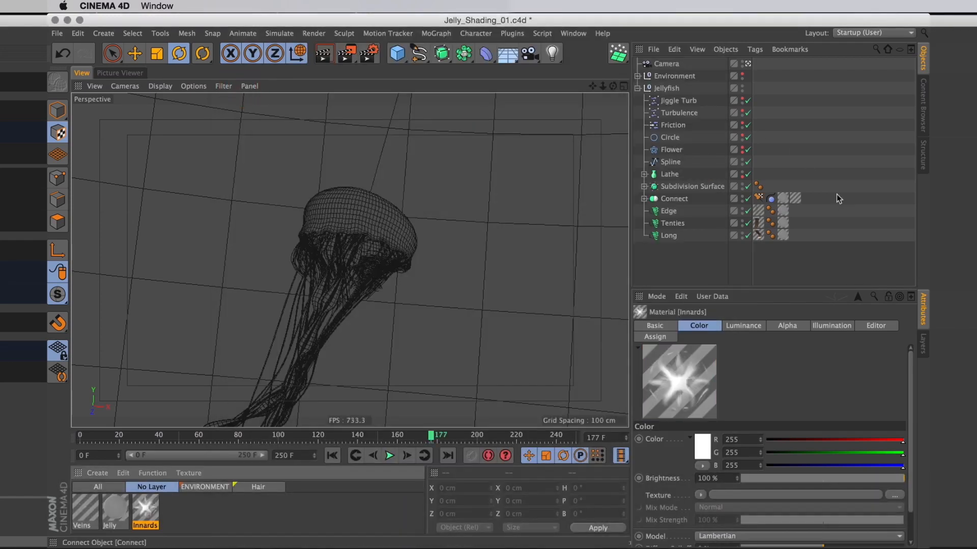
Step: Duplicate the Veins texture tag on Connect, assign it the Innards material, and set Side to Back
left_click(673, 198)
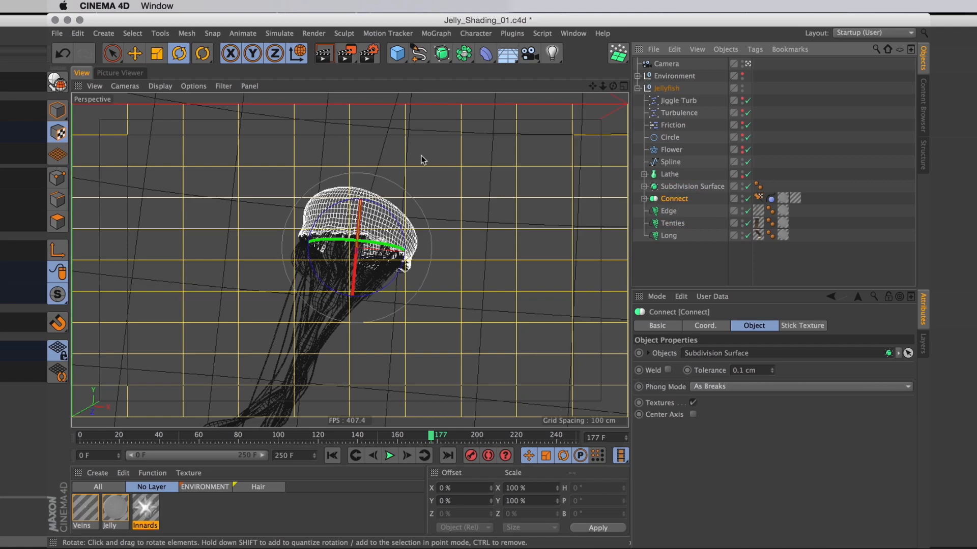
left_click(783, 198)
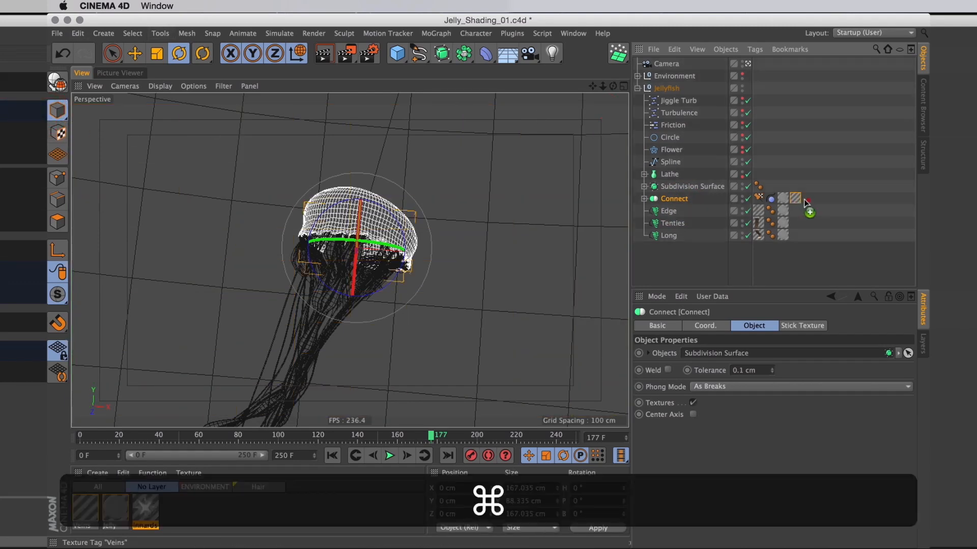
left_click(799, 198)
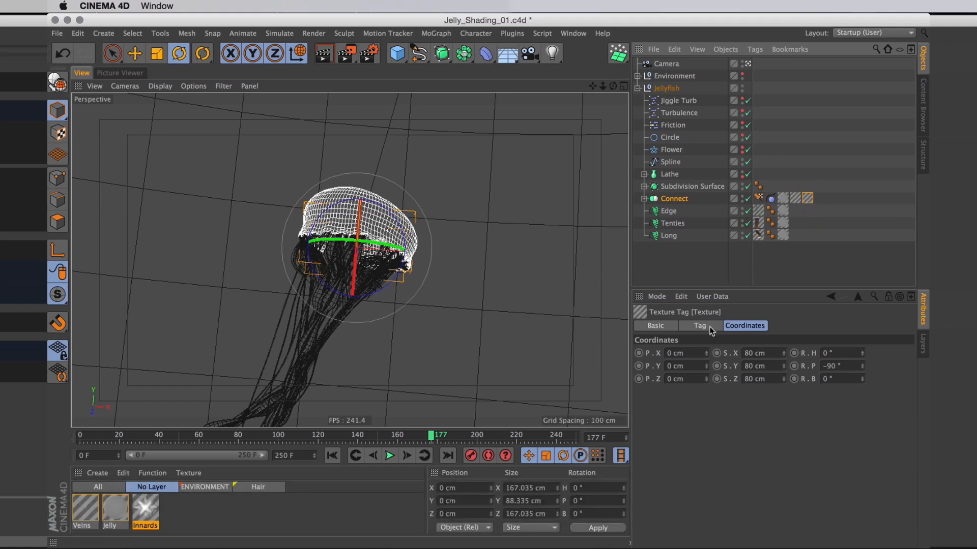
left_click(699, 325)
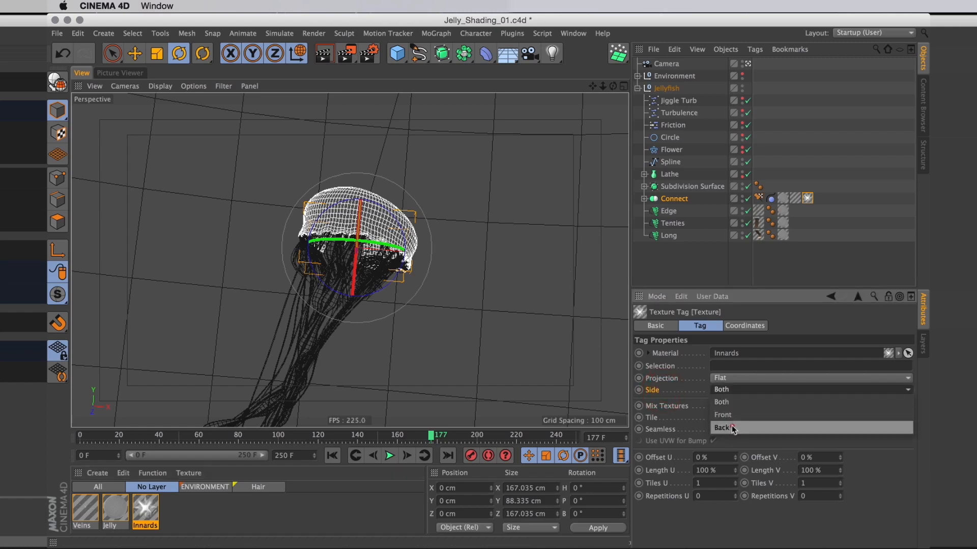
left_click(723, 428)
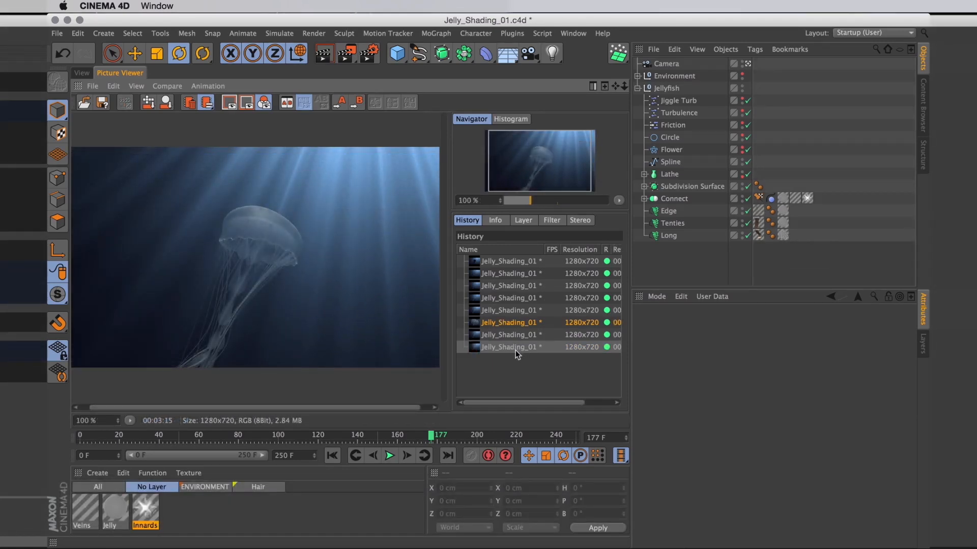
Step: Compare the innards render with two earlier History renders, then return to the 3D view
left_click(508, 335)
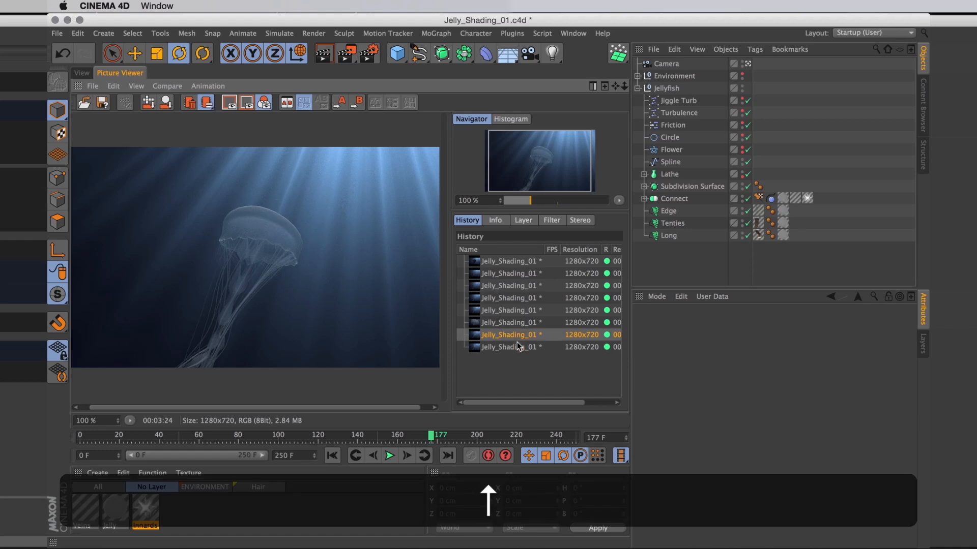
left_click(511, 347)
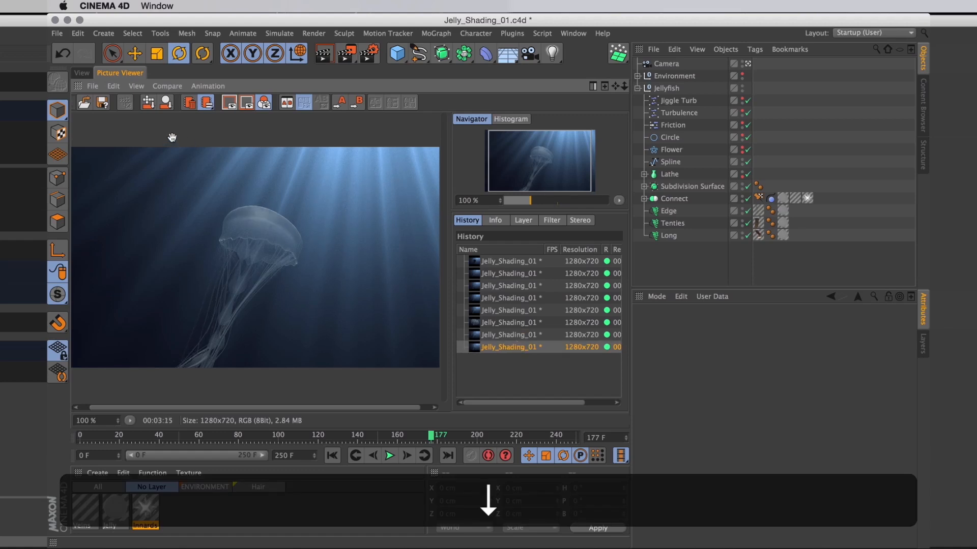
left_click(82, 72)
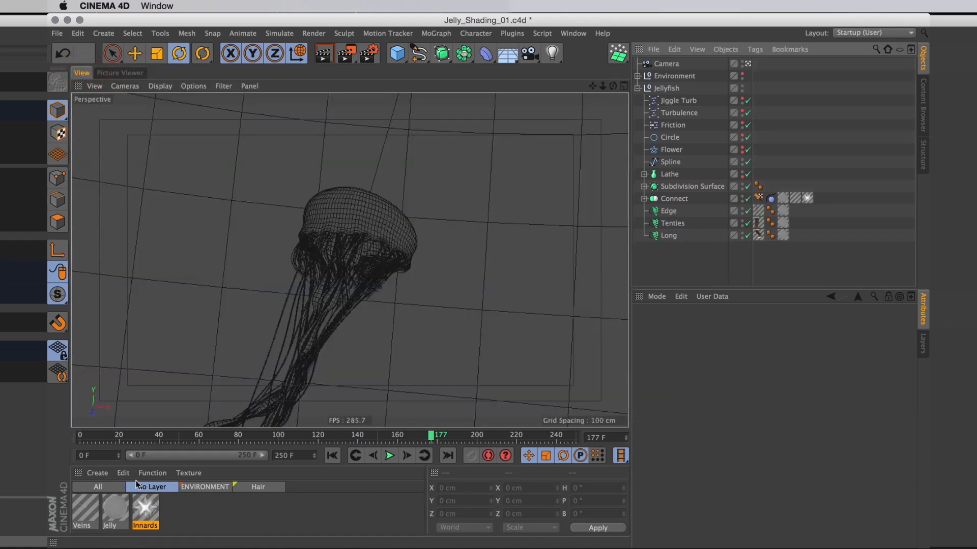
Step: Open the Jelly material's colour settings and check the latest render for reference
double_click(114, 510)
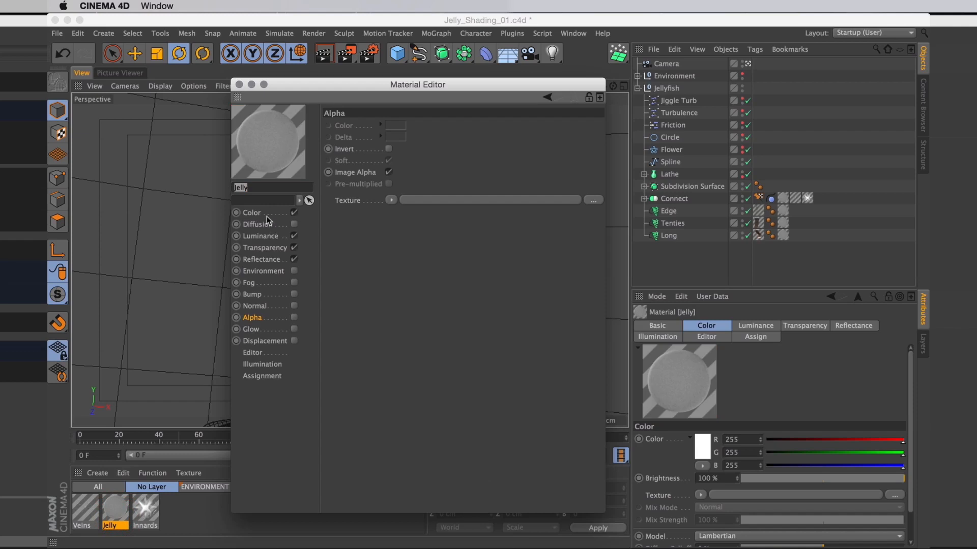
left_click(253, 213)
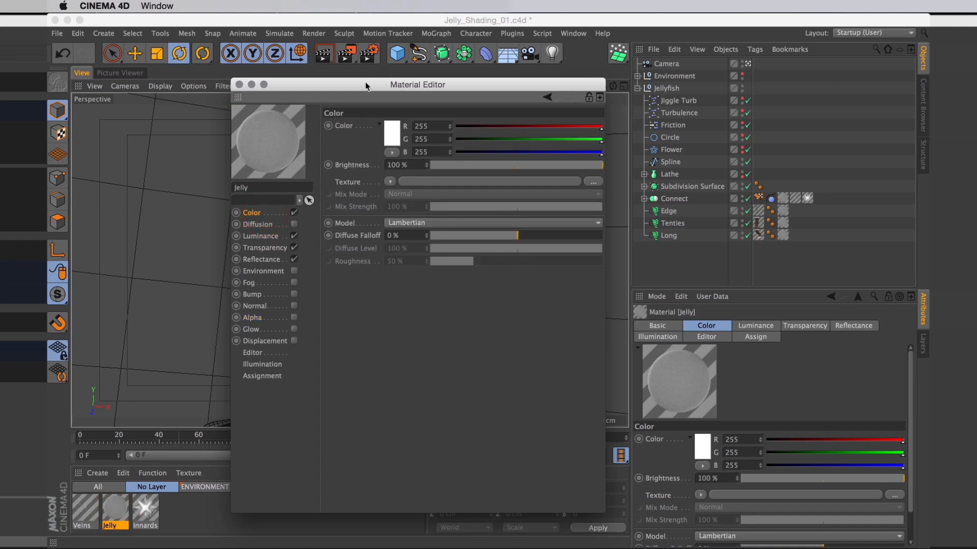
left_click(119, 72)
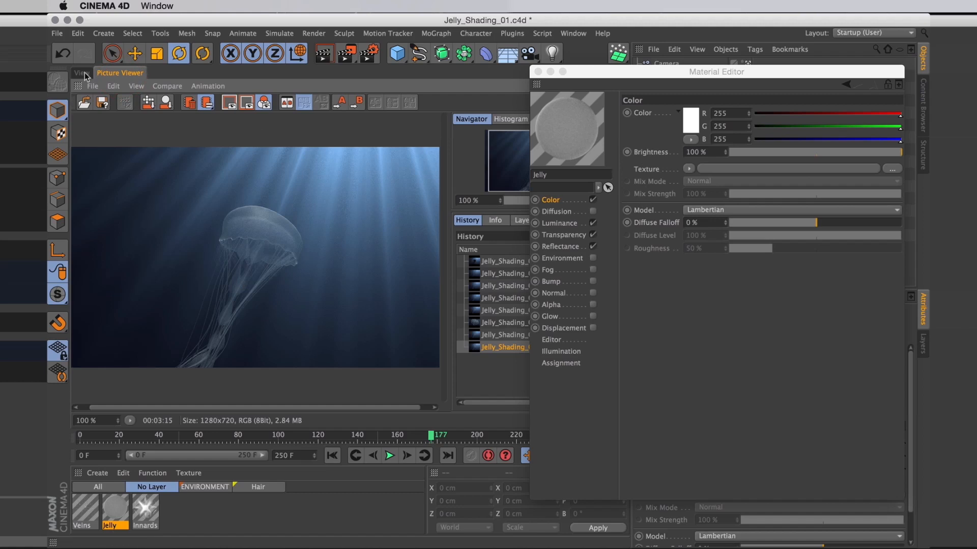
left_click(562, 235)
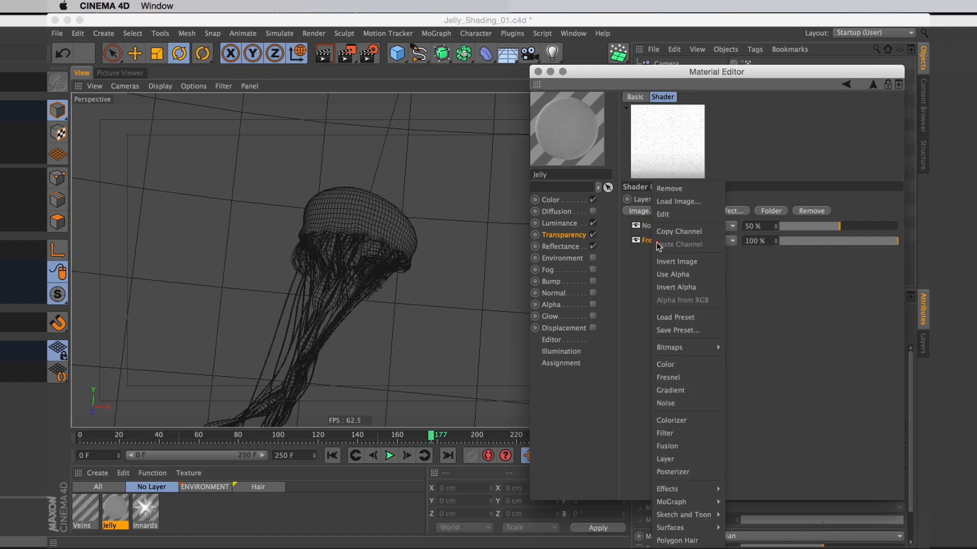
Step: Copy the Transparency Fresnel shader into Color, adjust its gradient, and set Mix Mode to Add
left_click(550, 199)
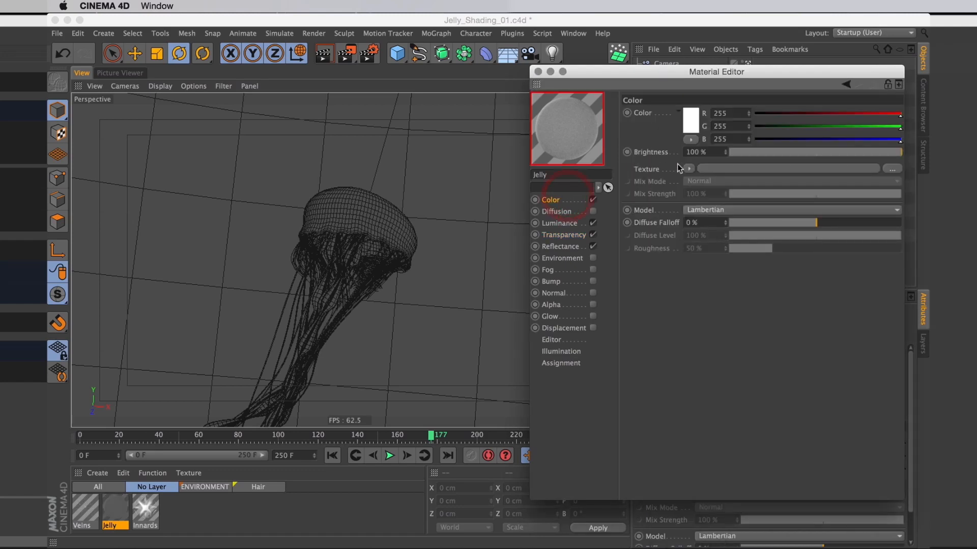
left_click(689, 169)
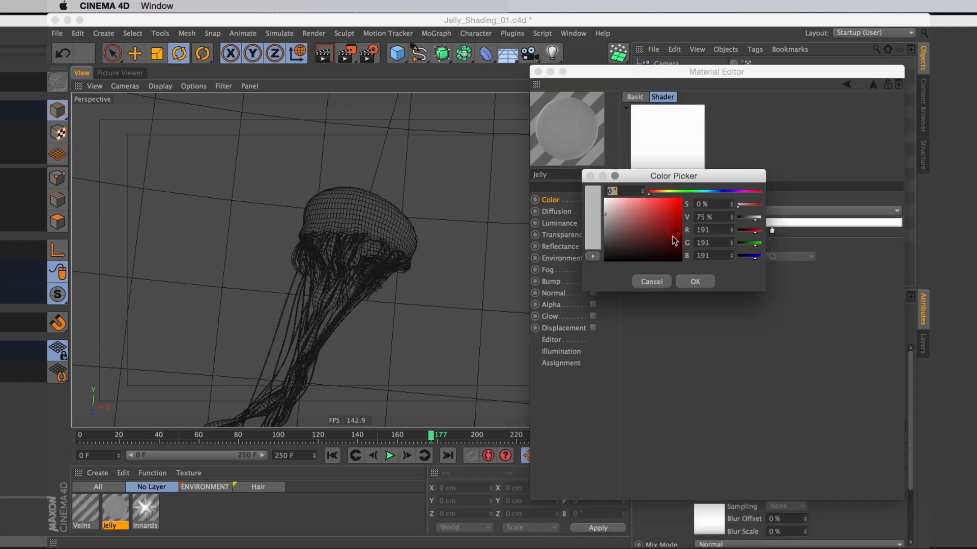
left_click(693, 281)
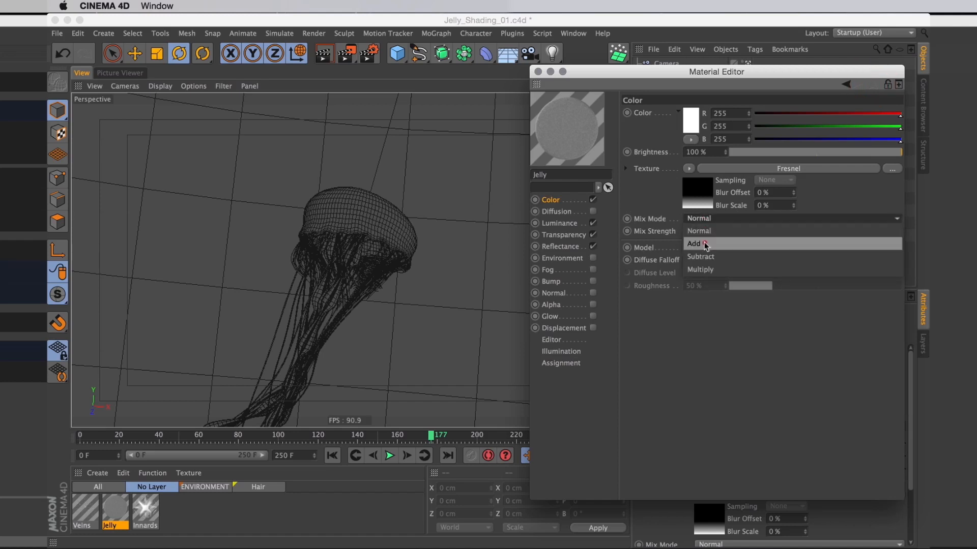
left_click(694, 243)
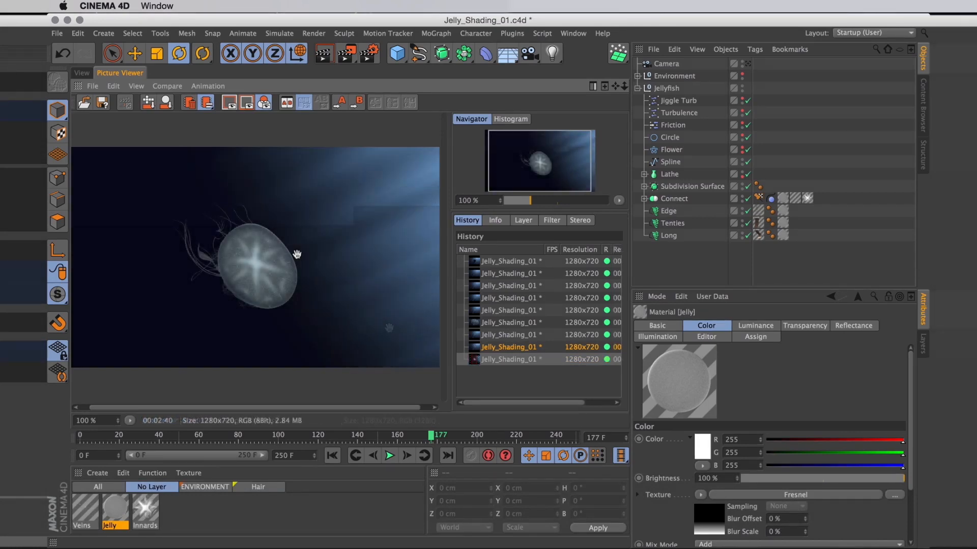
Step: Flip between the earlier History render and the newest glowing-edge render
left_click(510, 322)
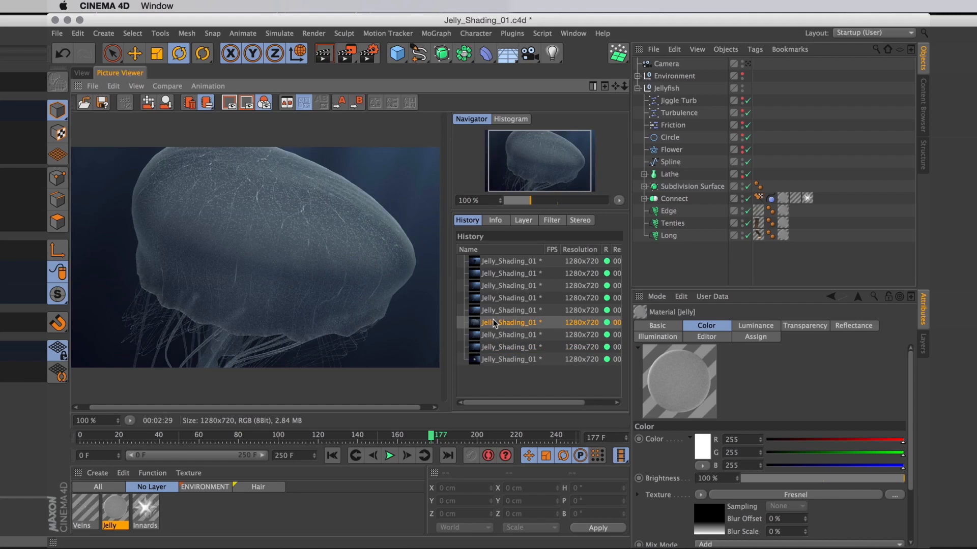
left_click(511, 359)
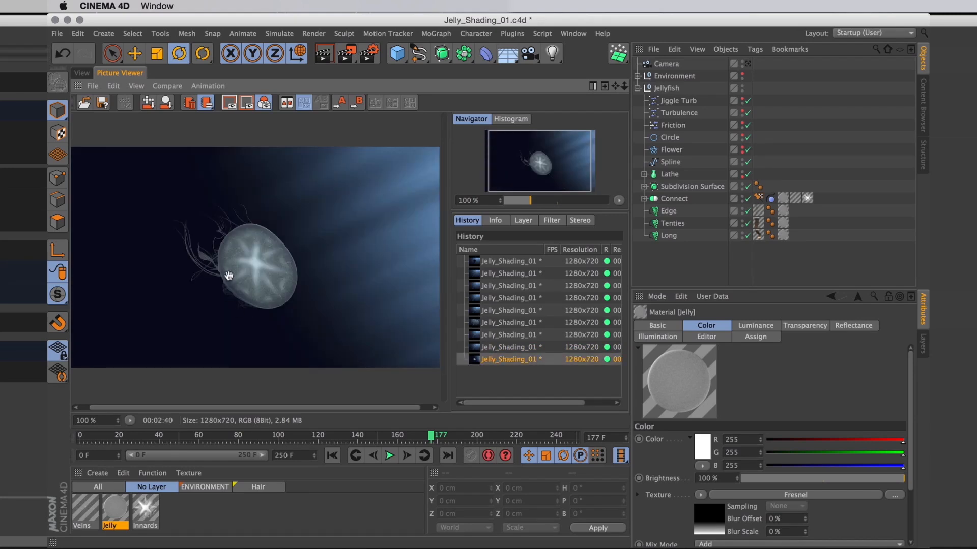